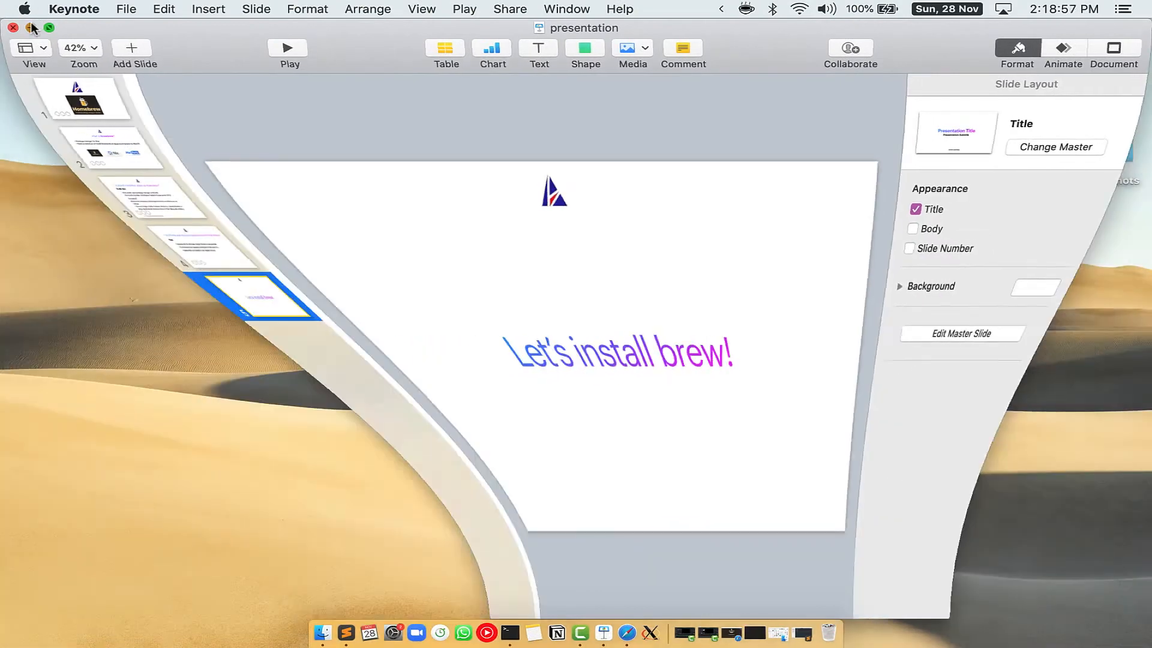
Close the Keynote window and launch Terminal from a Spotlight search for 'Terminal'.
click(31, 28)
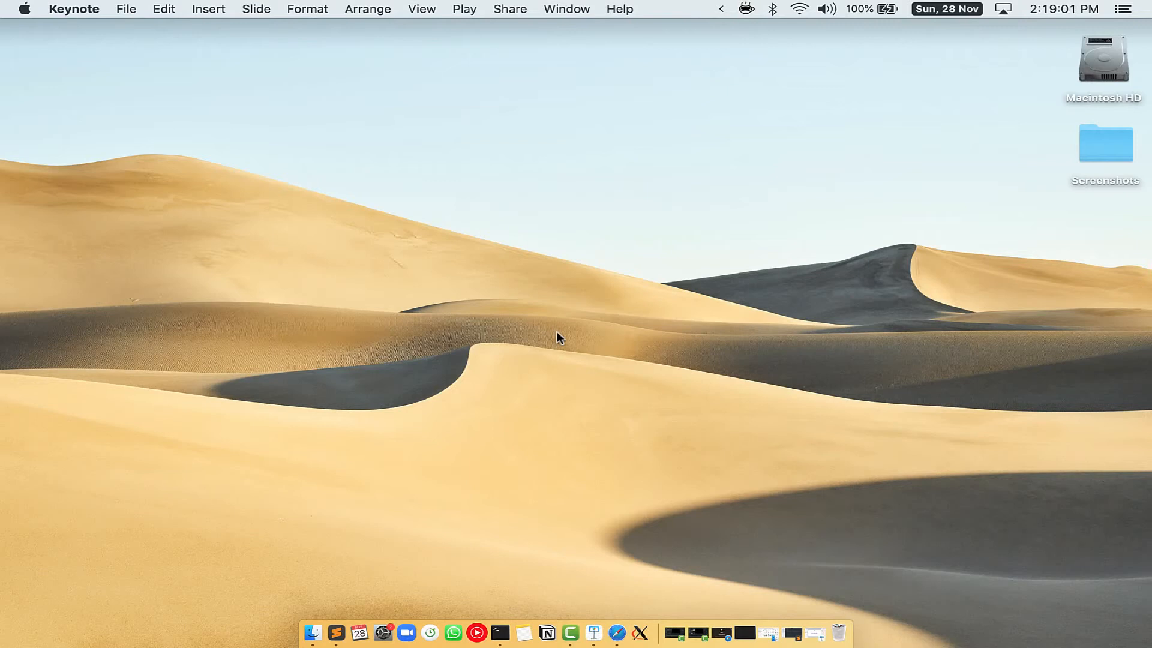
key(cmd+space)
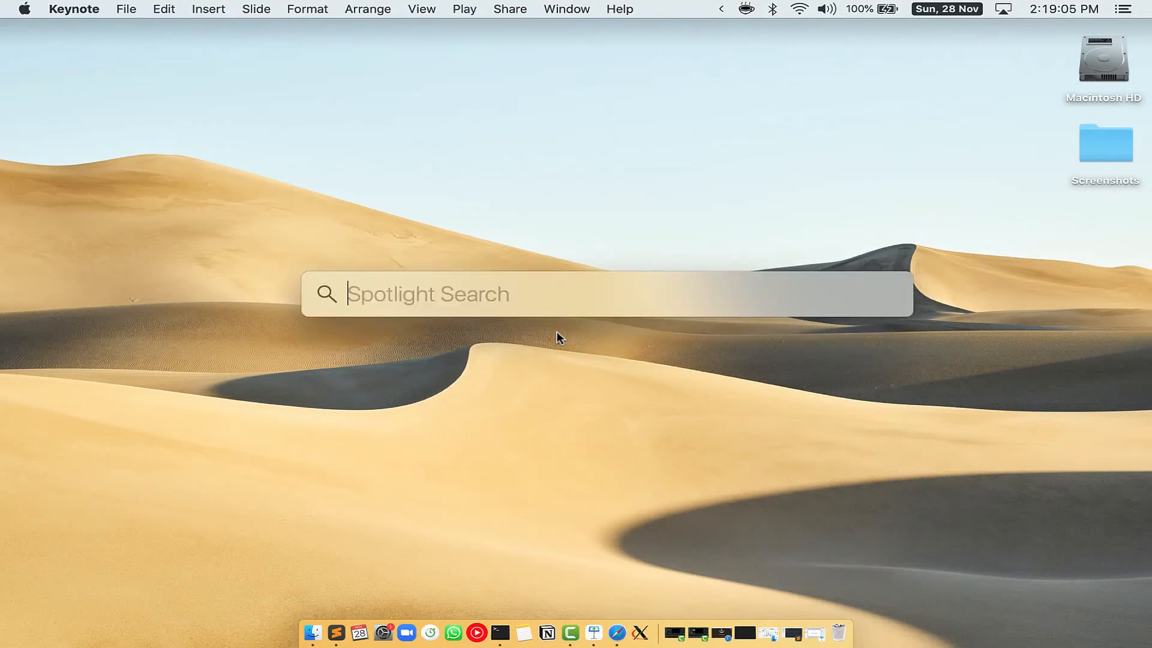
mouse_move(456, 276)
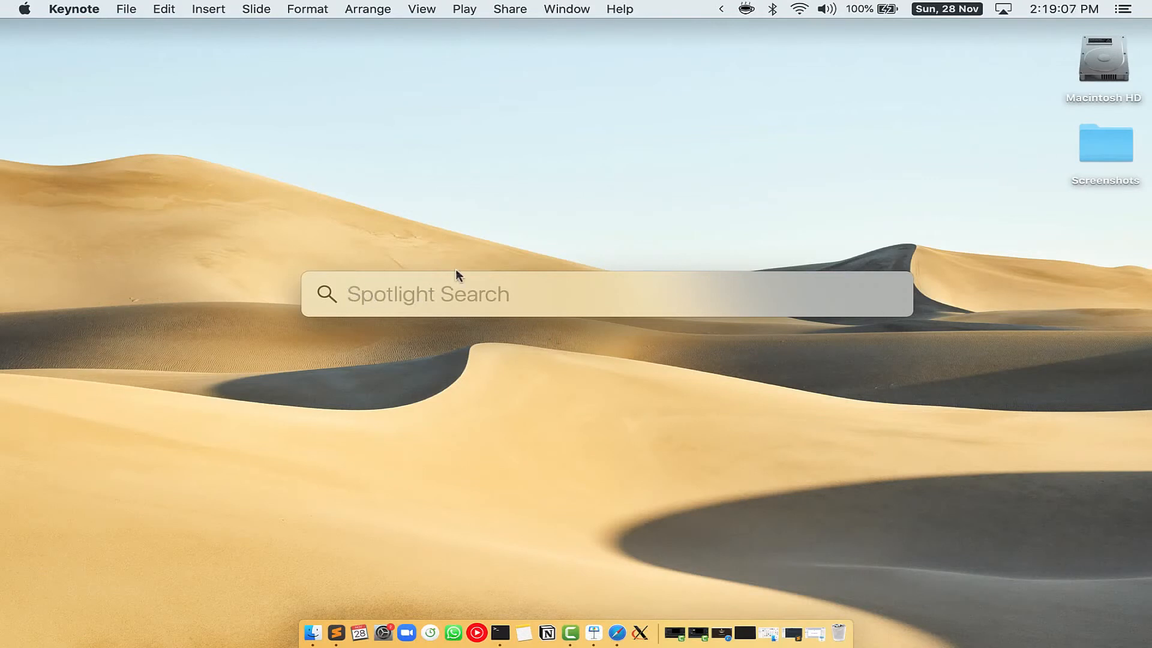
mouse_move(547, 296)
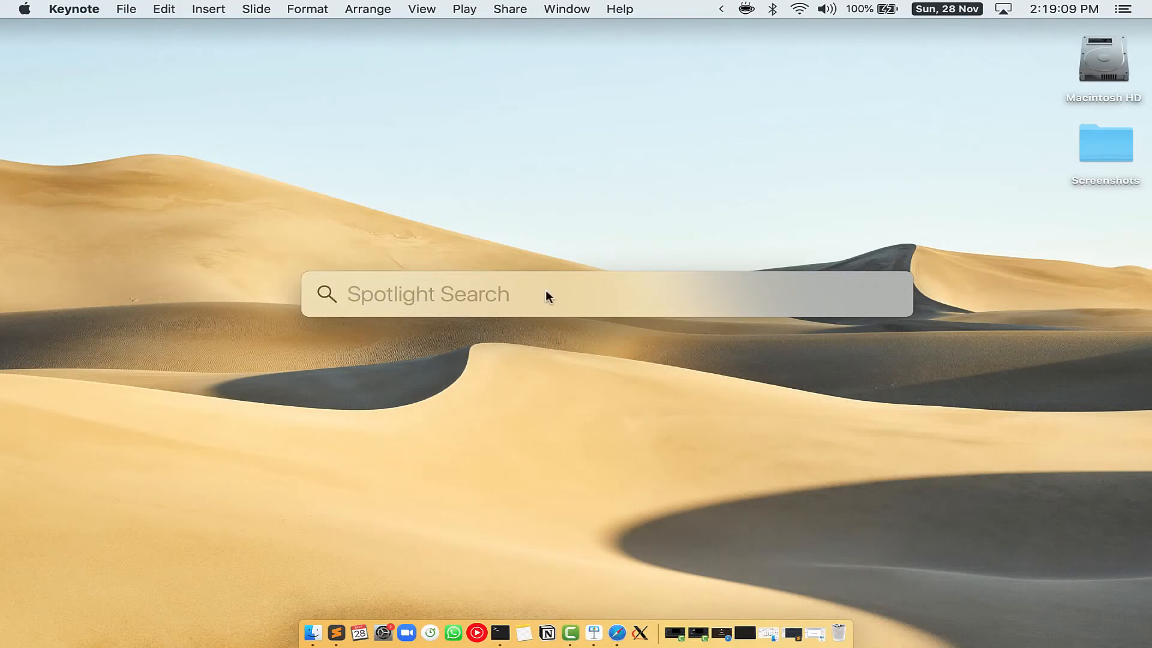
text(Terminal.app)
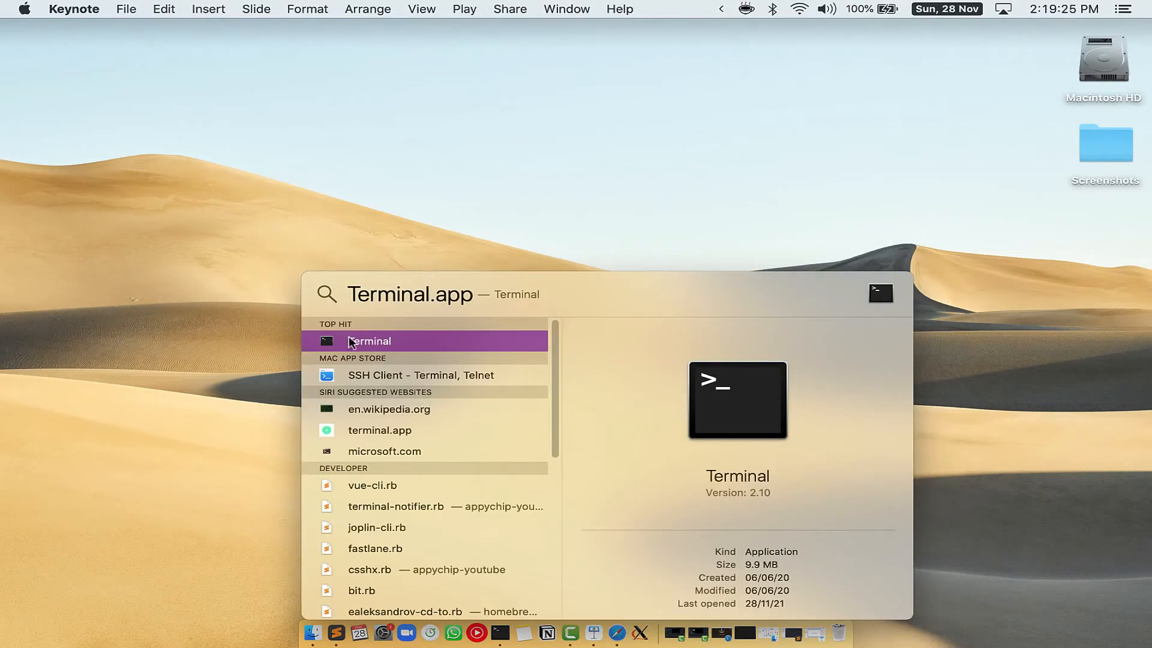
click(369, 340)
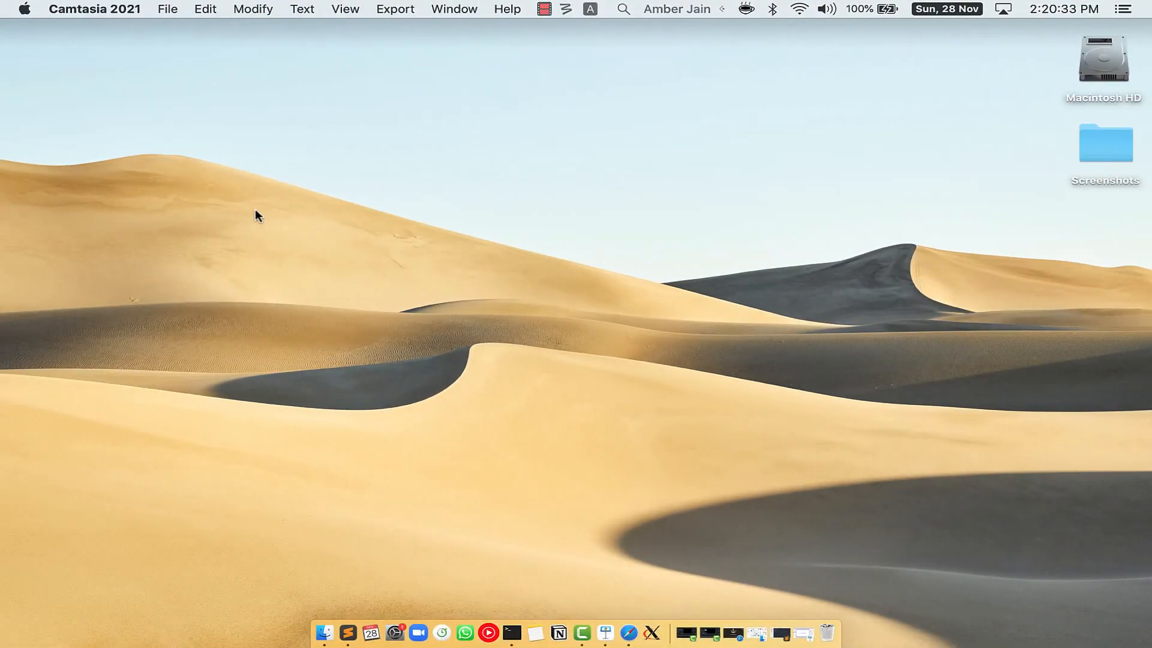
Switch to Safari at brew.sh and copy the one-line Homebrew install command.
click(640, 631)
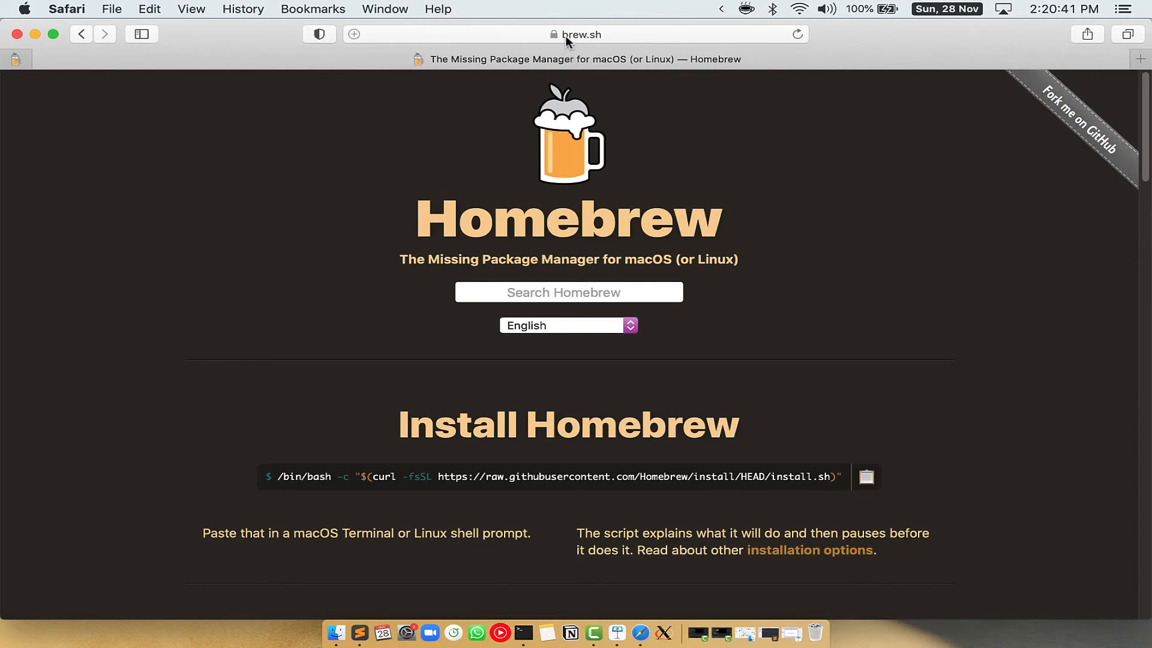
click(581, 34)
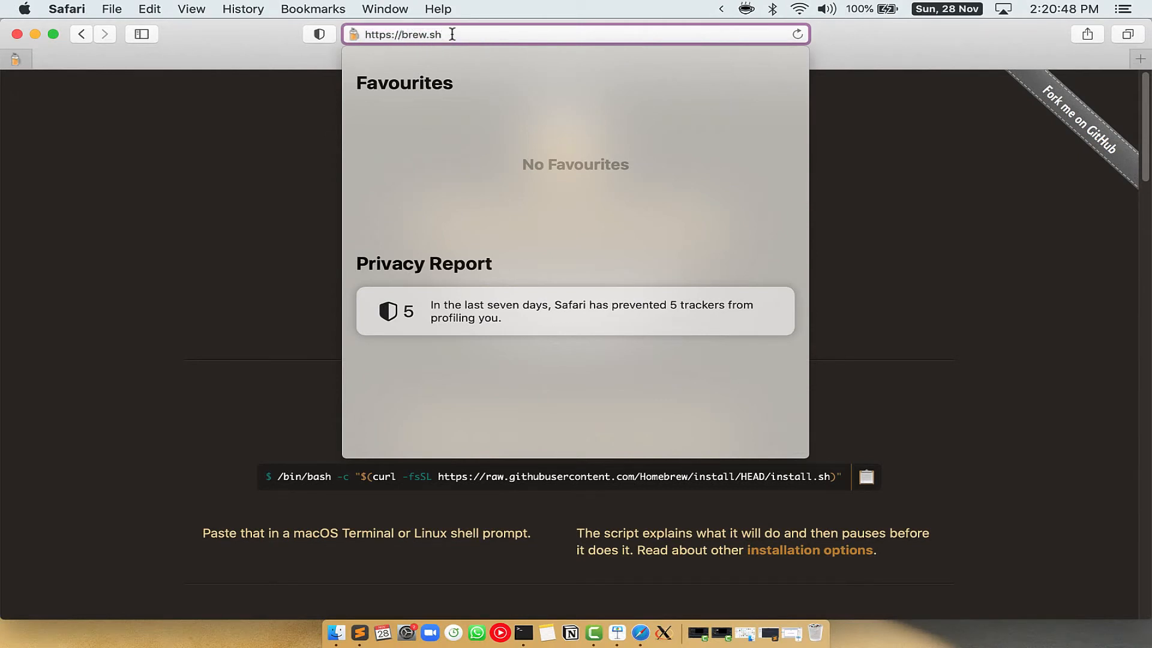
key(Return)
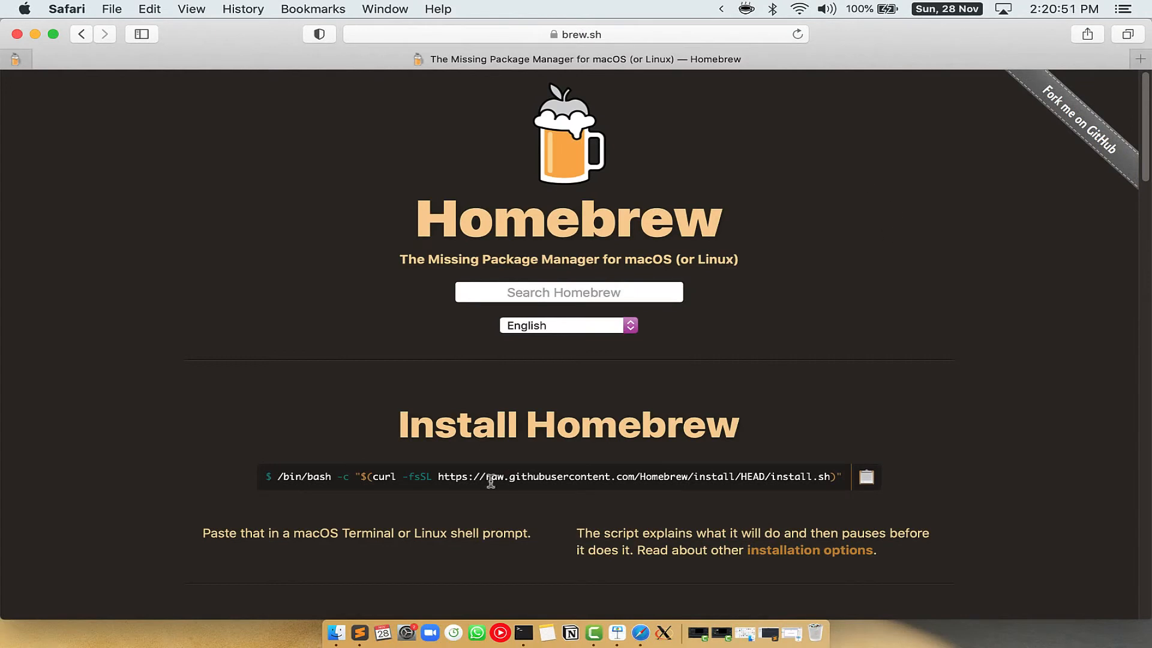
double_click(461, 425)
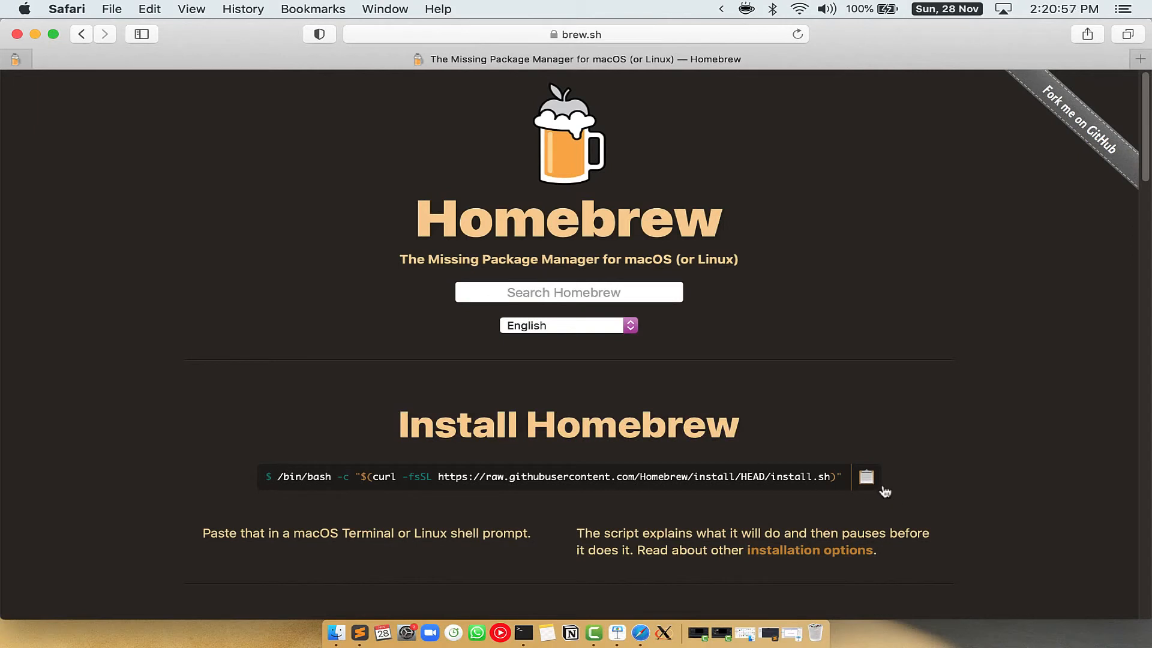
click(866, 476)
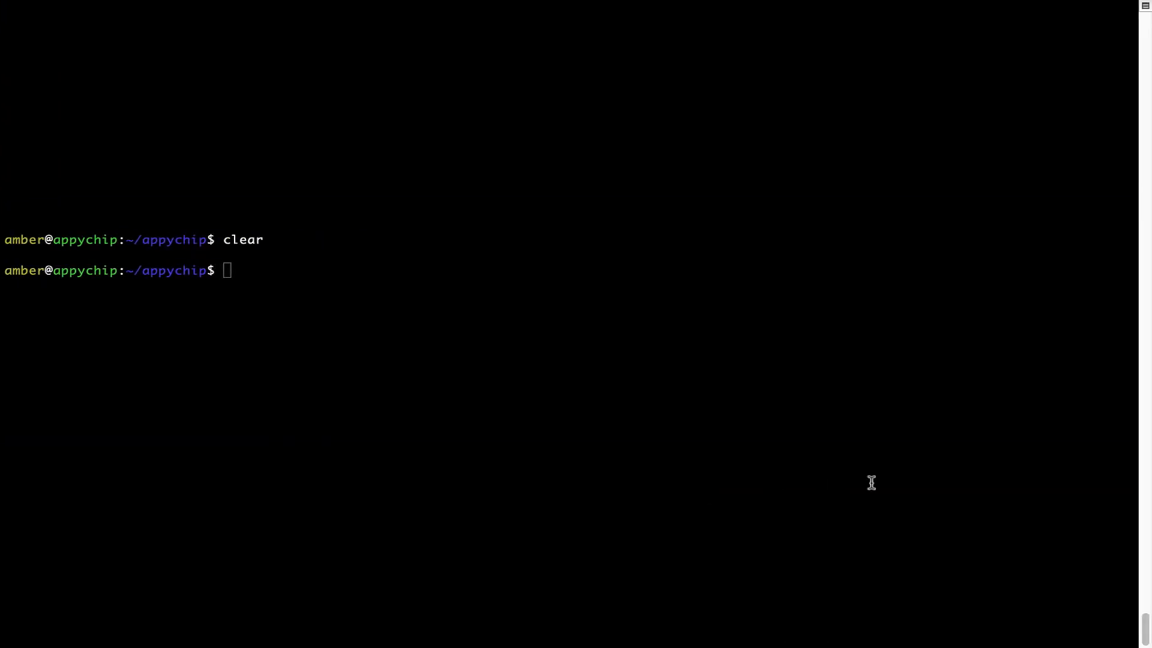
Paste and run the Homebrew install script, giving the sudo password and continuing to 'Installation successful'.
right_click(357, 254)
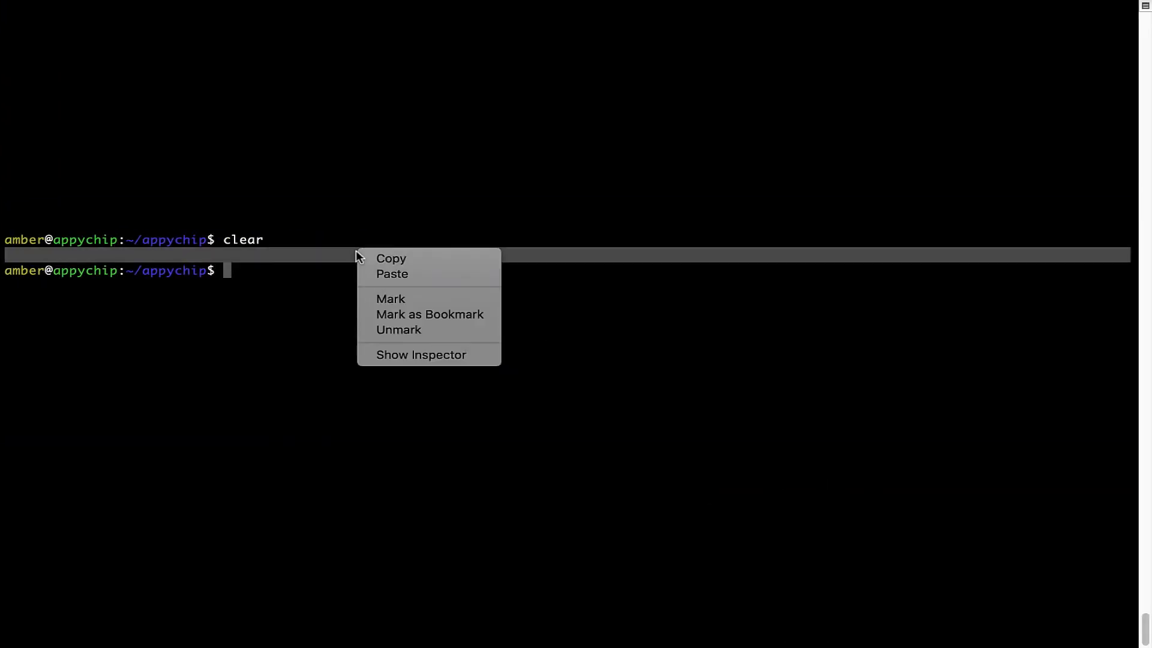
click(391, 274)
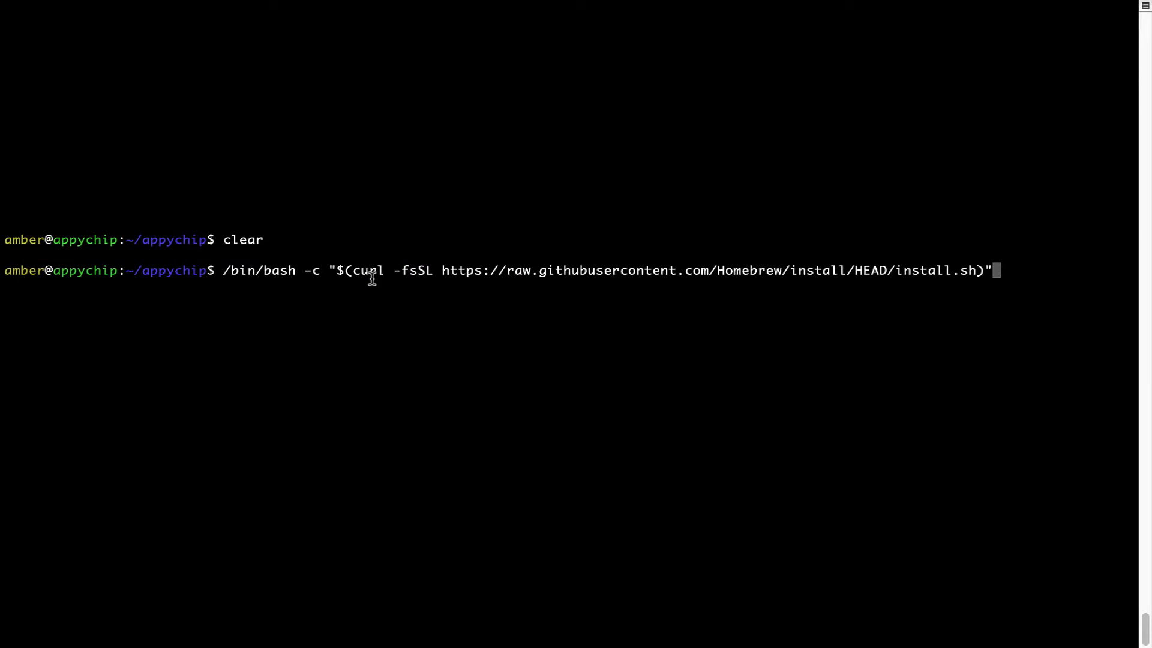
key(Return)
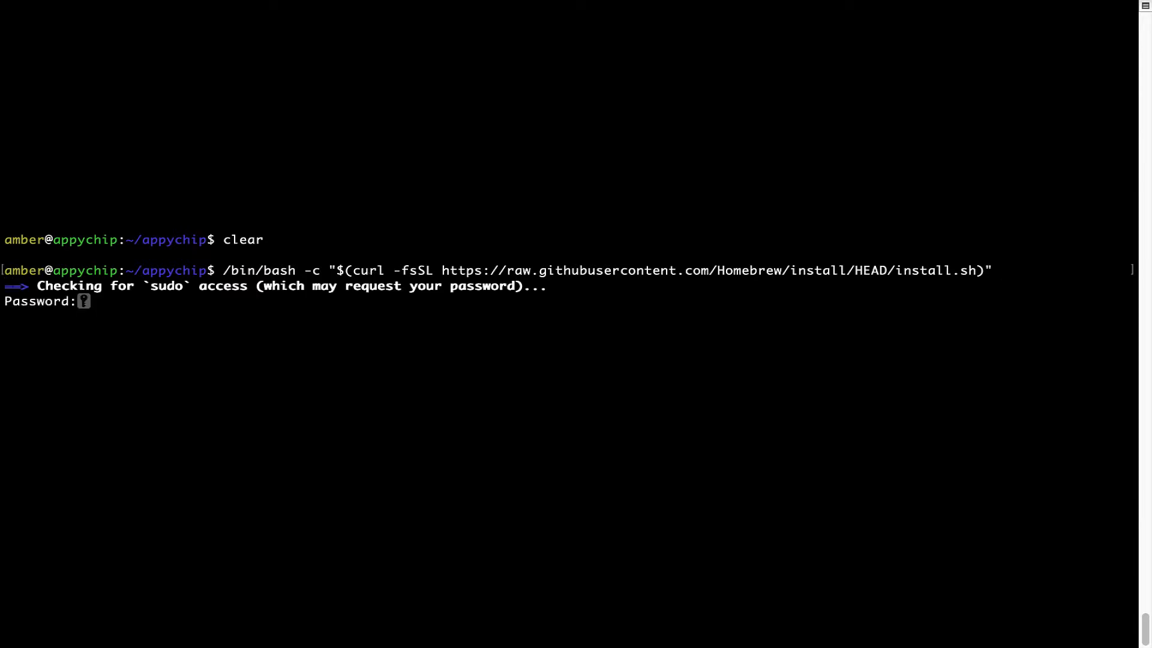
key(Return)
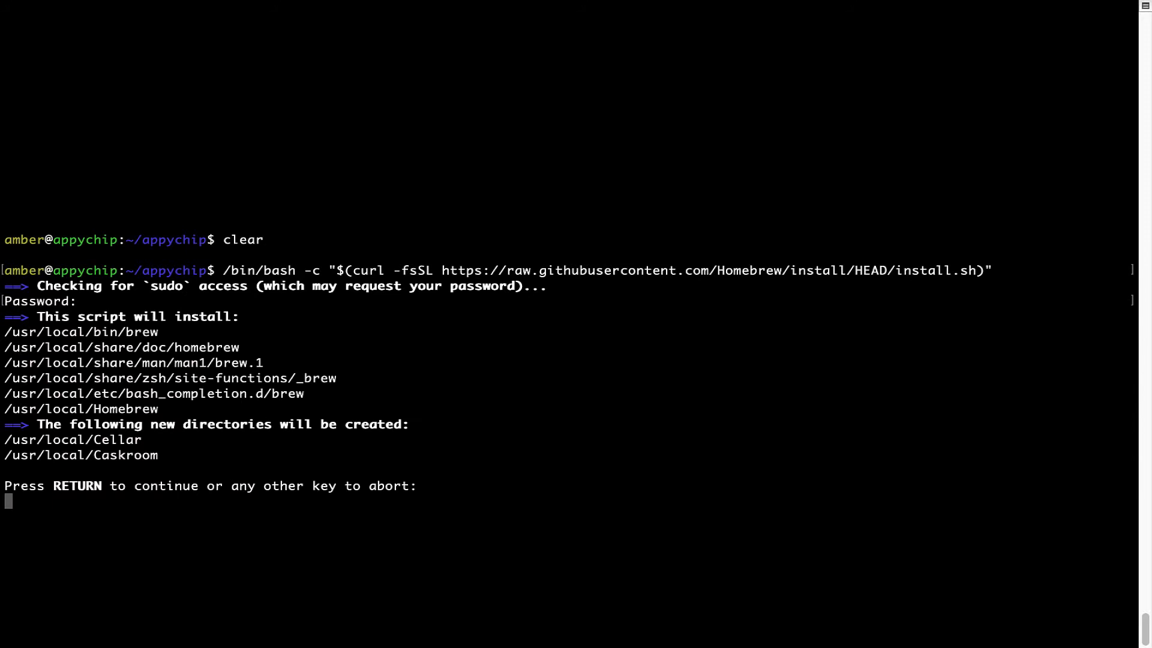
mouse_move(12, 517)
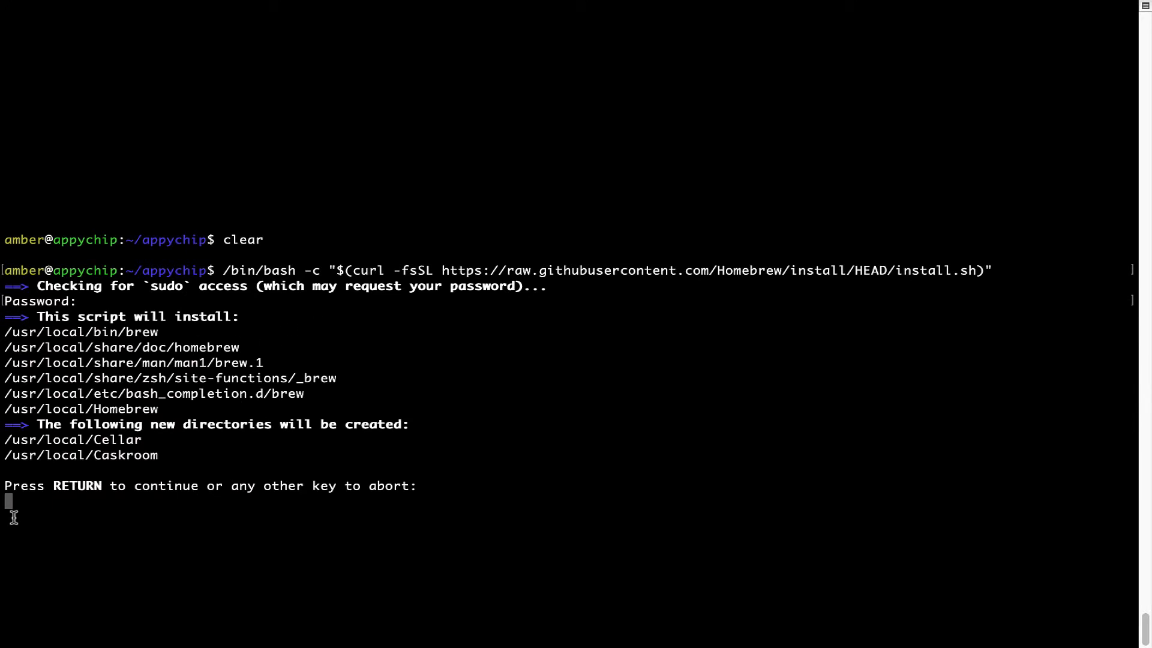
mouse_move(48, 491)
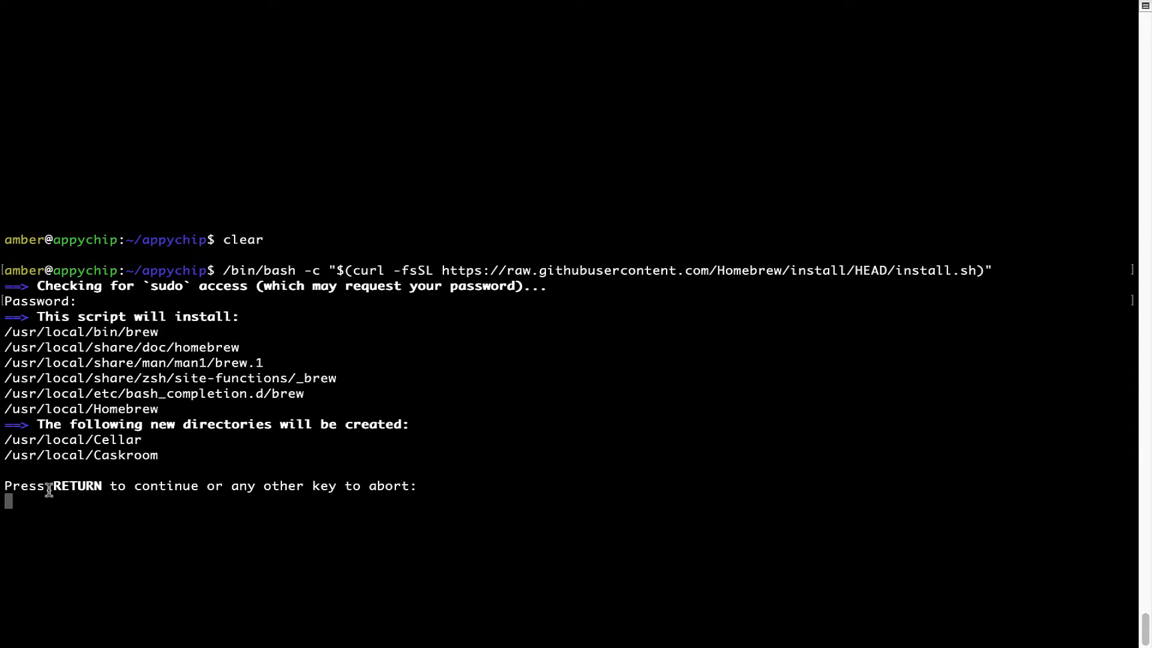
mouse_move(227, 492)
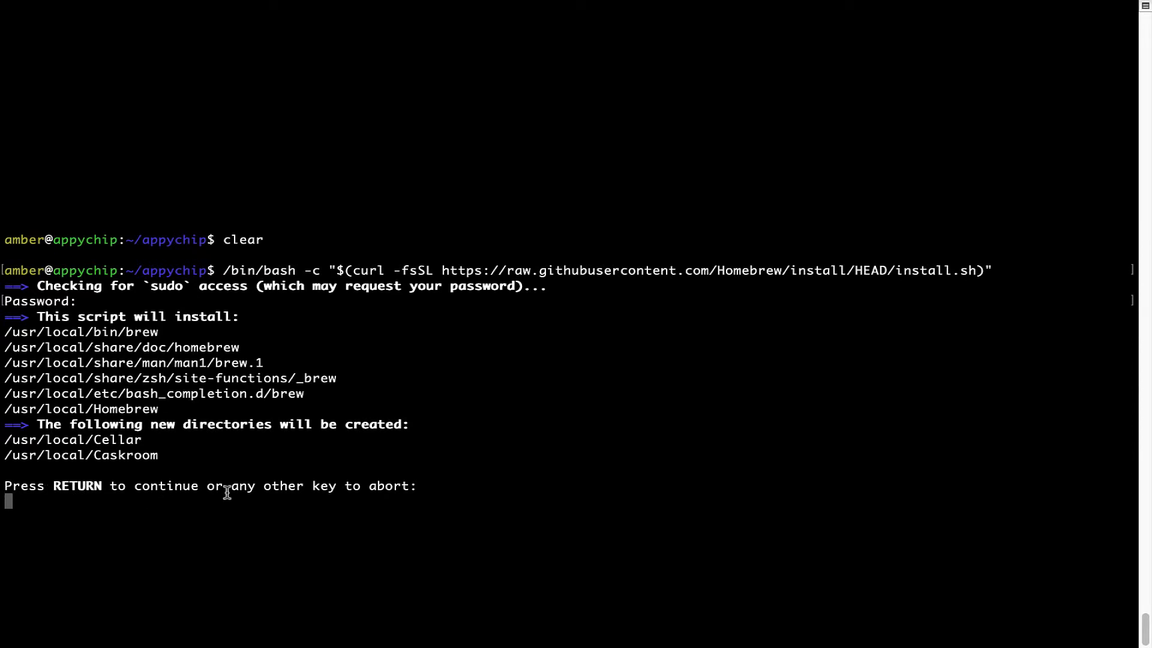
key(Return)
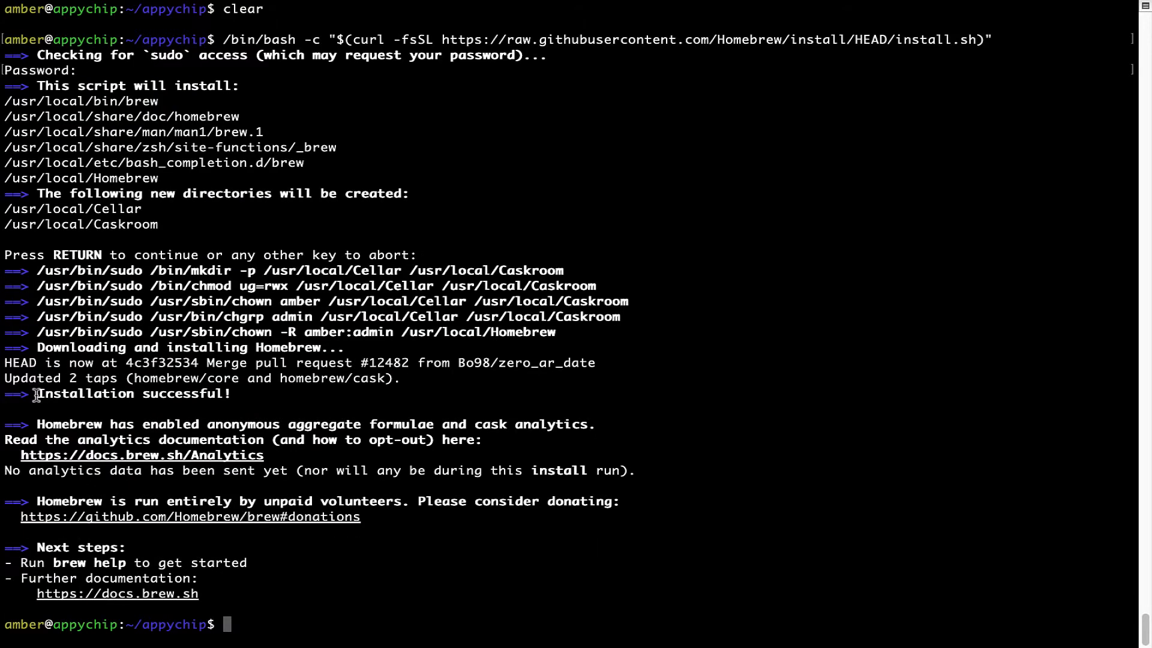
Run 'brew analytics off' to disable Homebrew analytics after the successful install.
double_click(133, 394)
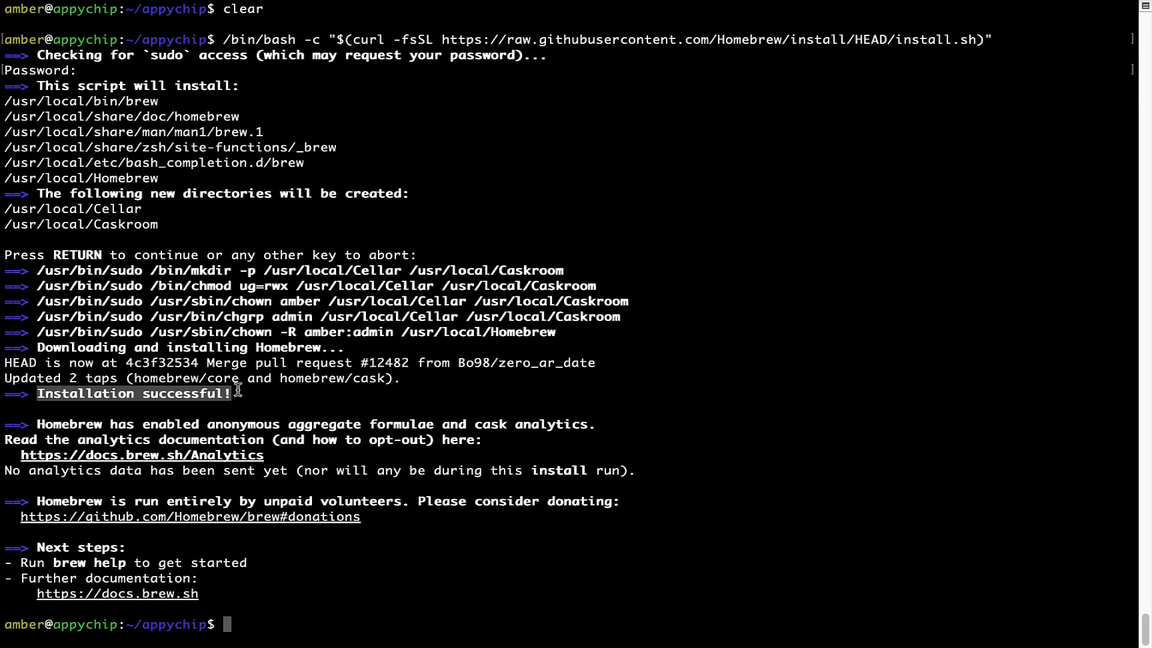
mouse_move(41, 397)
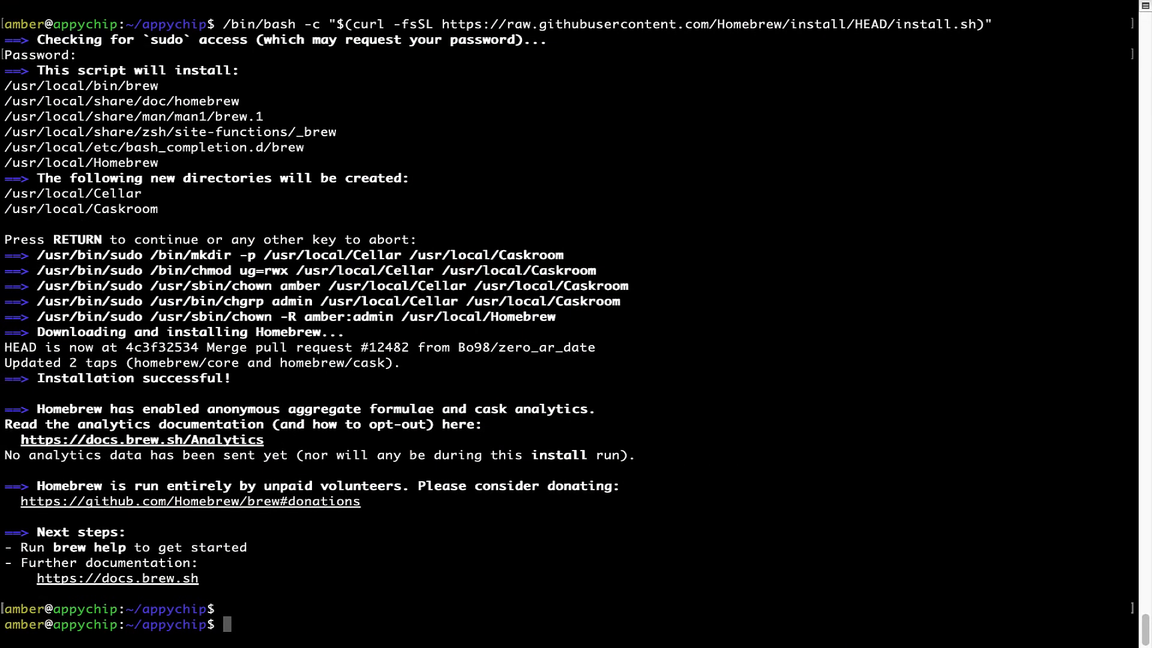
text(brew anal)
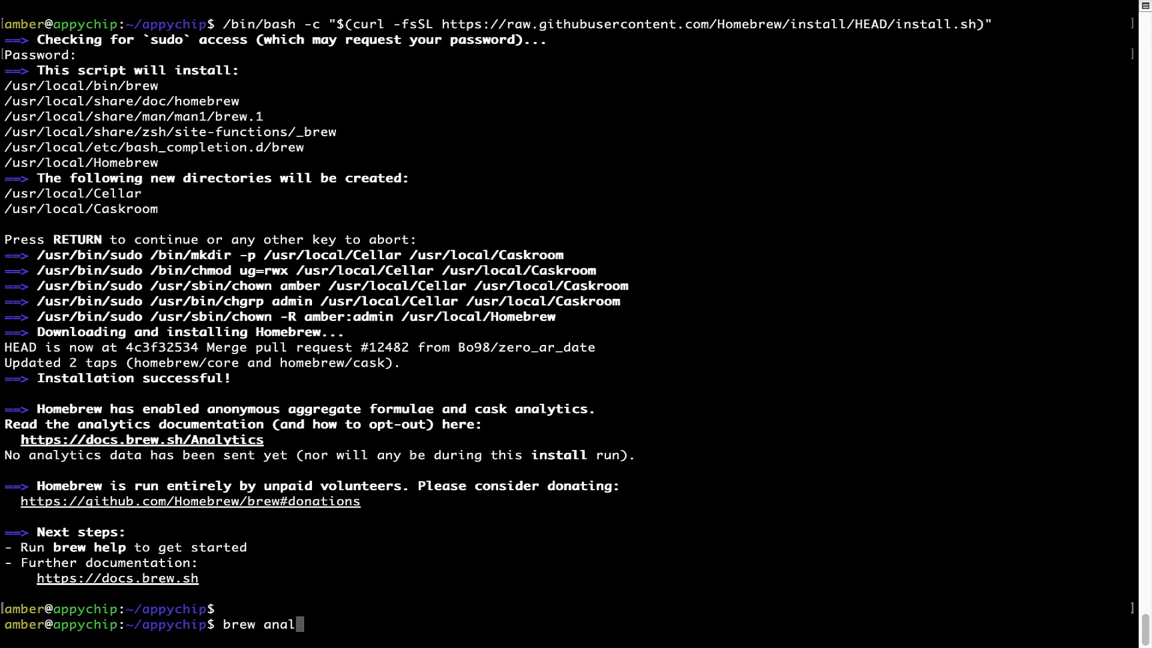
text(ytics off)
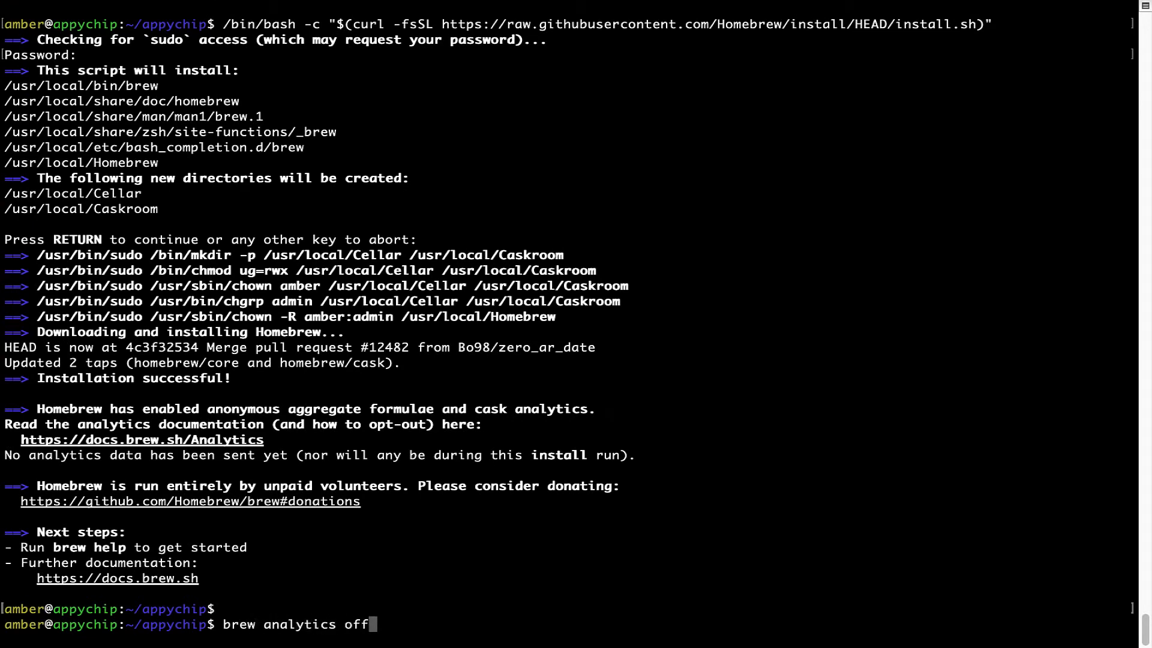
key(Return)
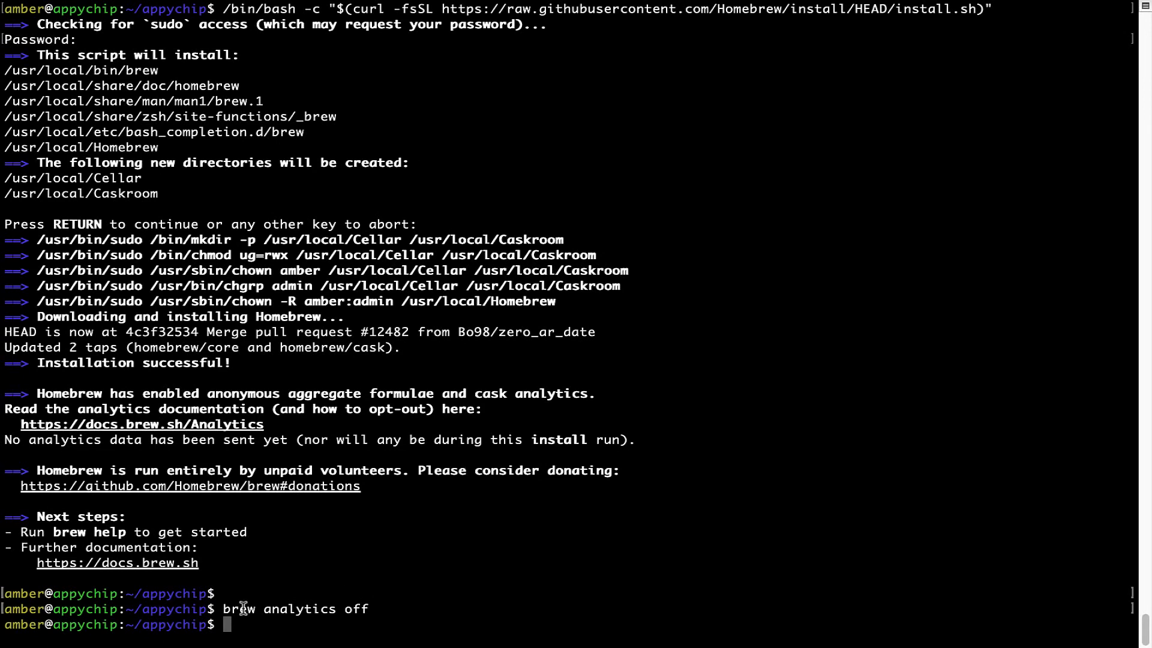
mouse_move(360, 561)
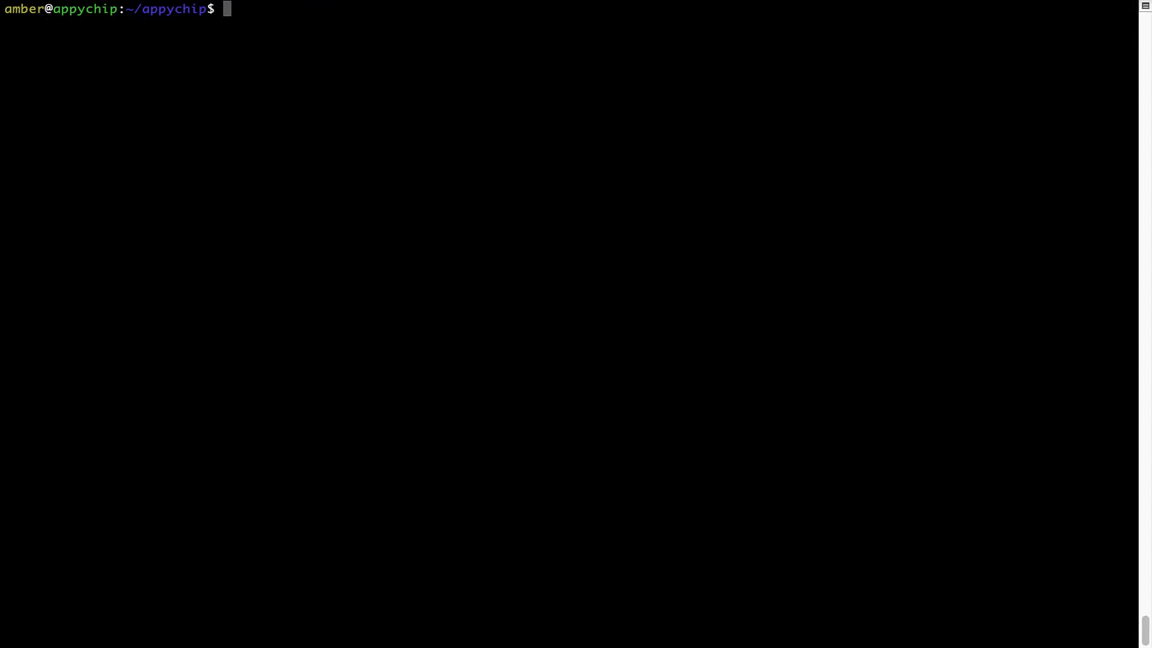
Run 'brew update' to refresh Homebrew's package definitions.
text(brew update)
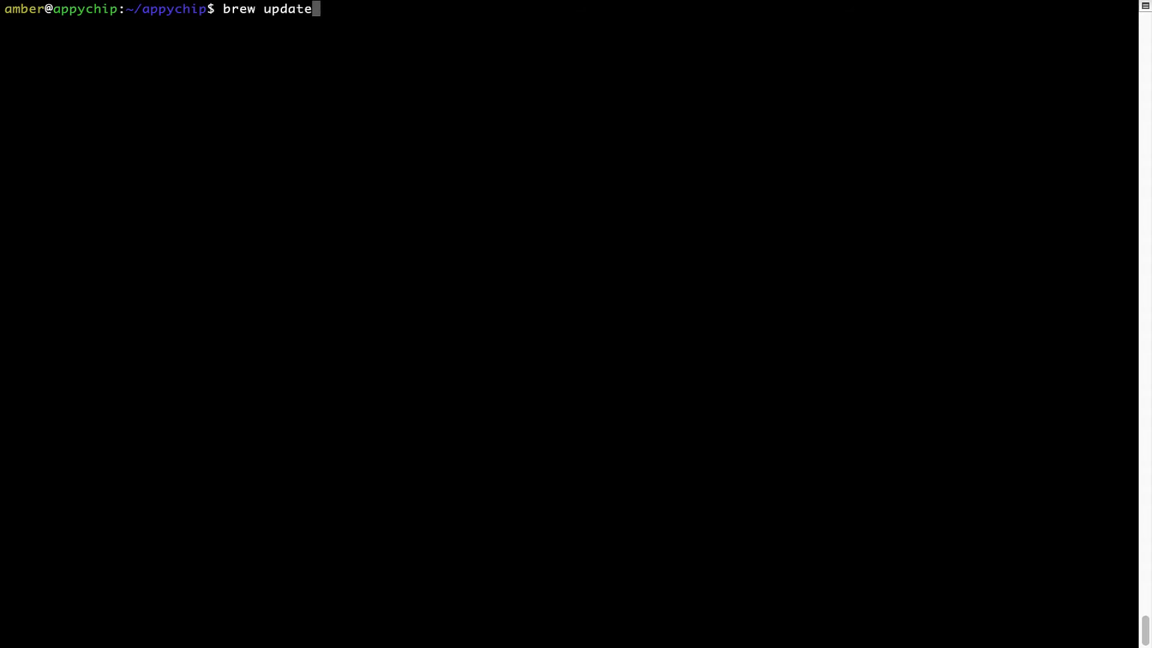
key(Return)
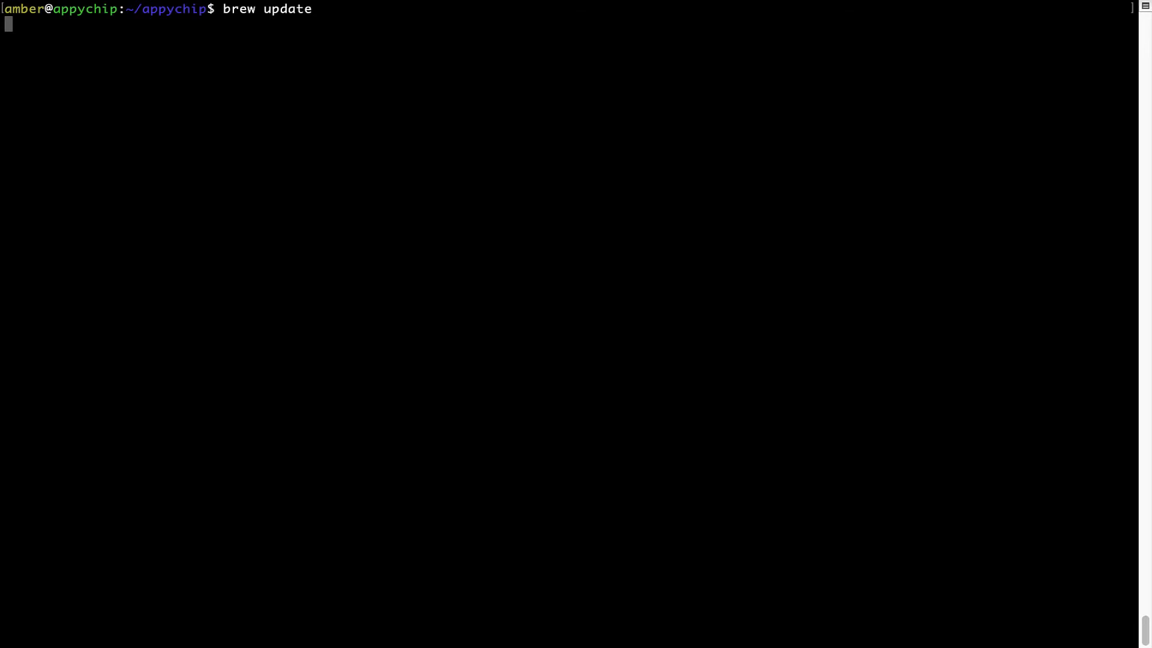
key(Return)
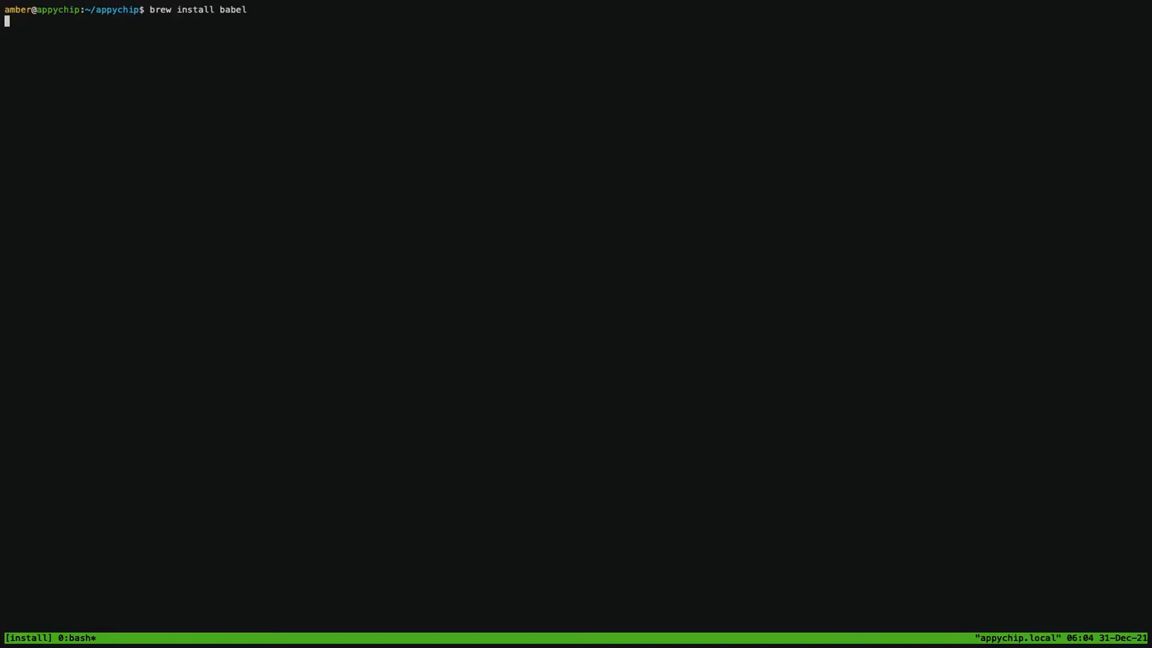
Run 'brew install babel' to install the babel package.
key(Return)
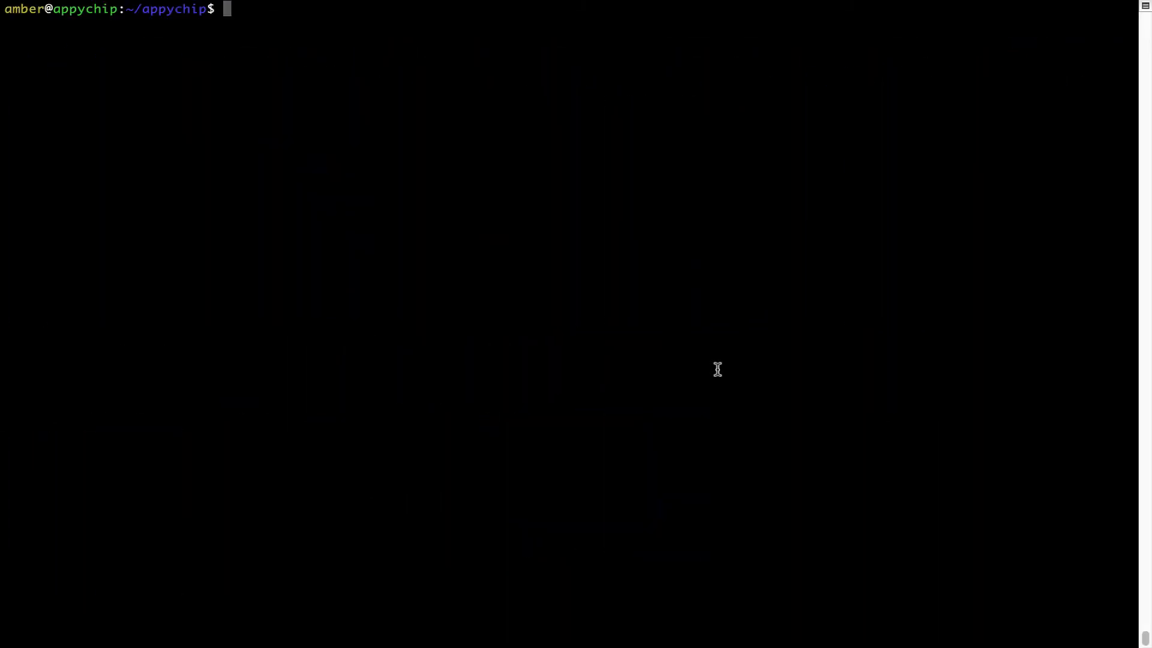
Run 'brew reinstall hello' (pouring hello 2.10), then clear the screen.
text(brew reins)
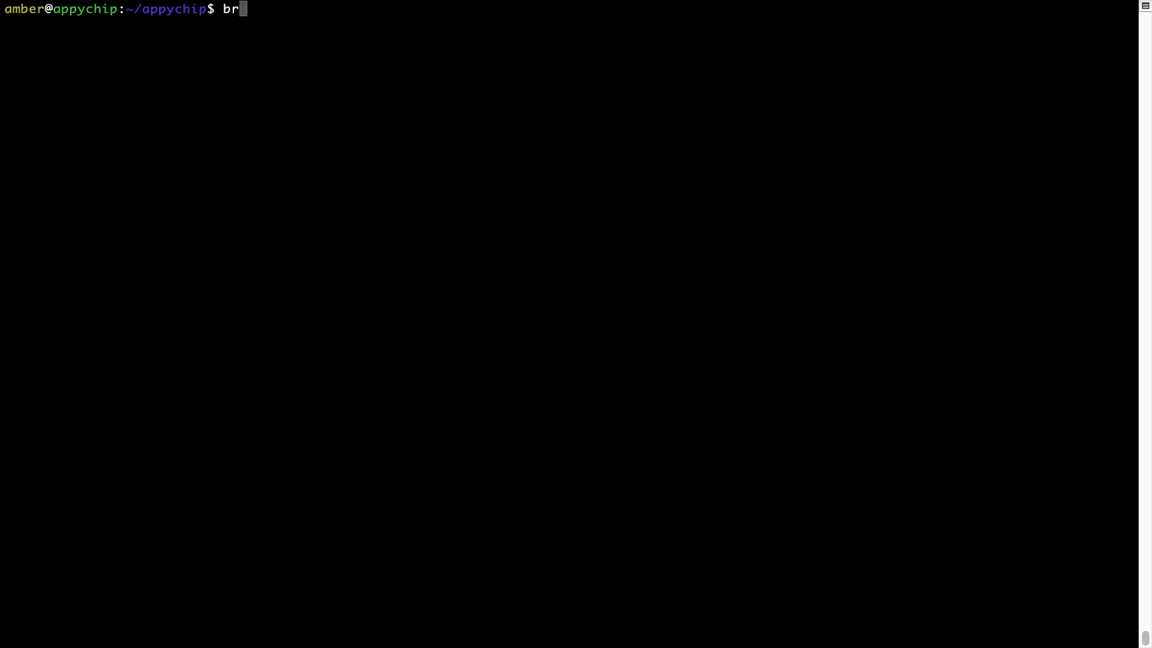
text(ew reinsta)
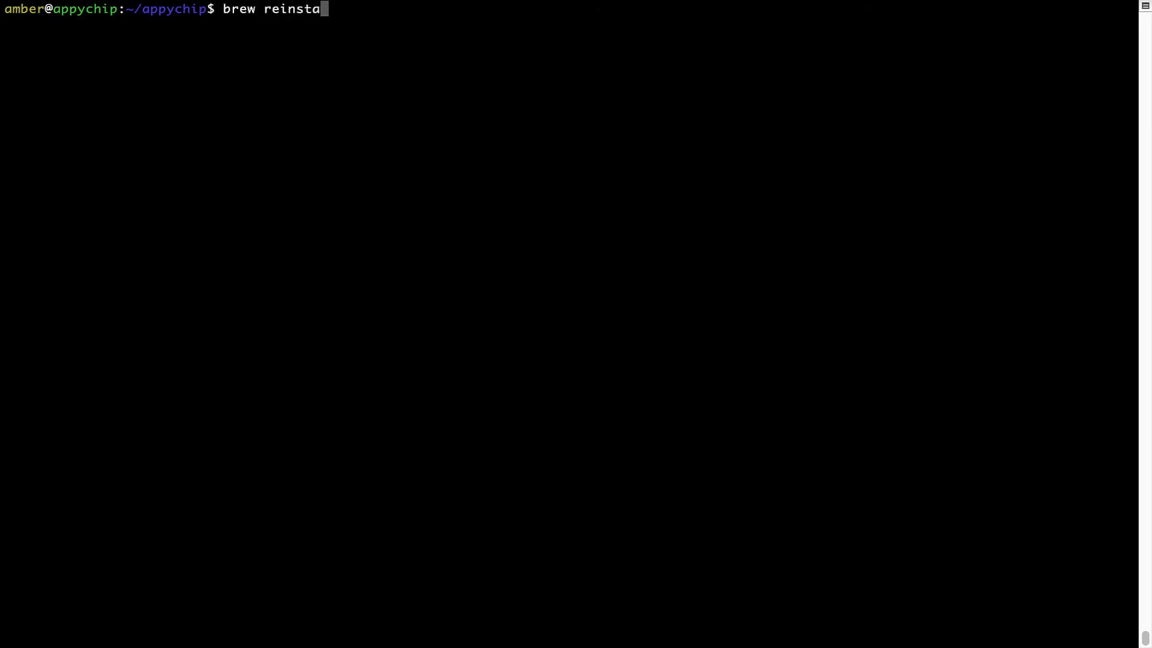
text(ll)
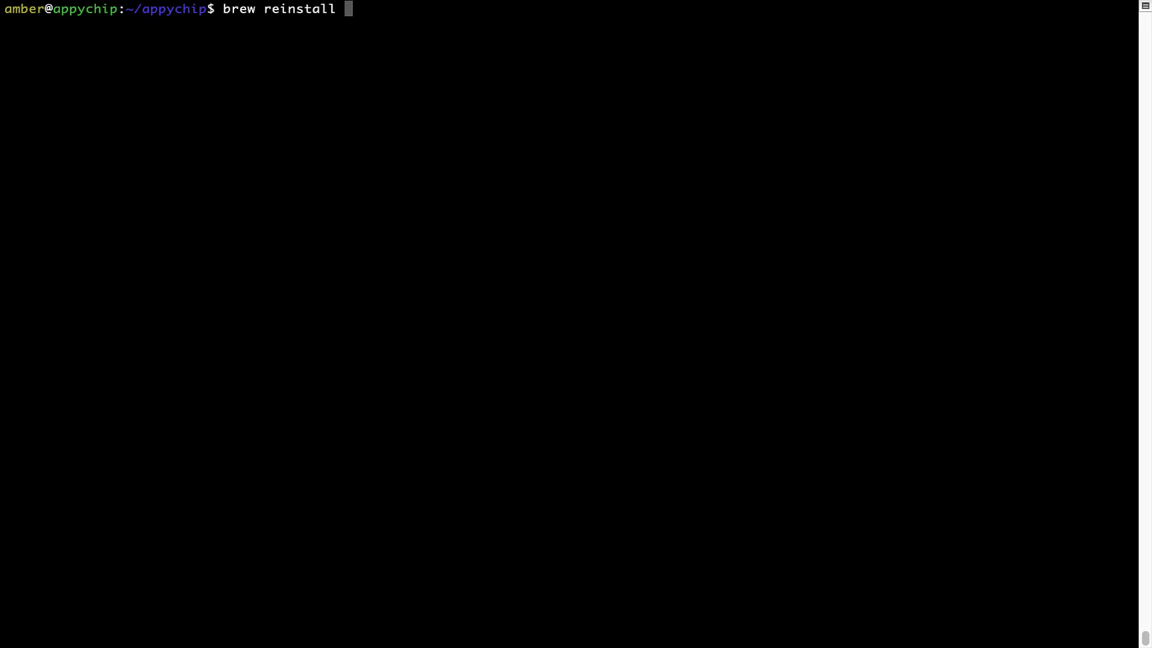
text(h)
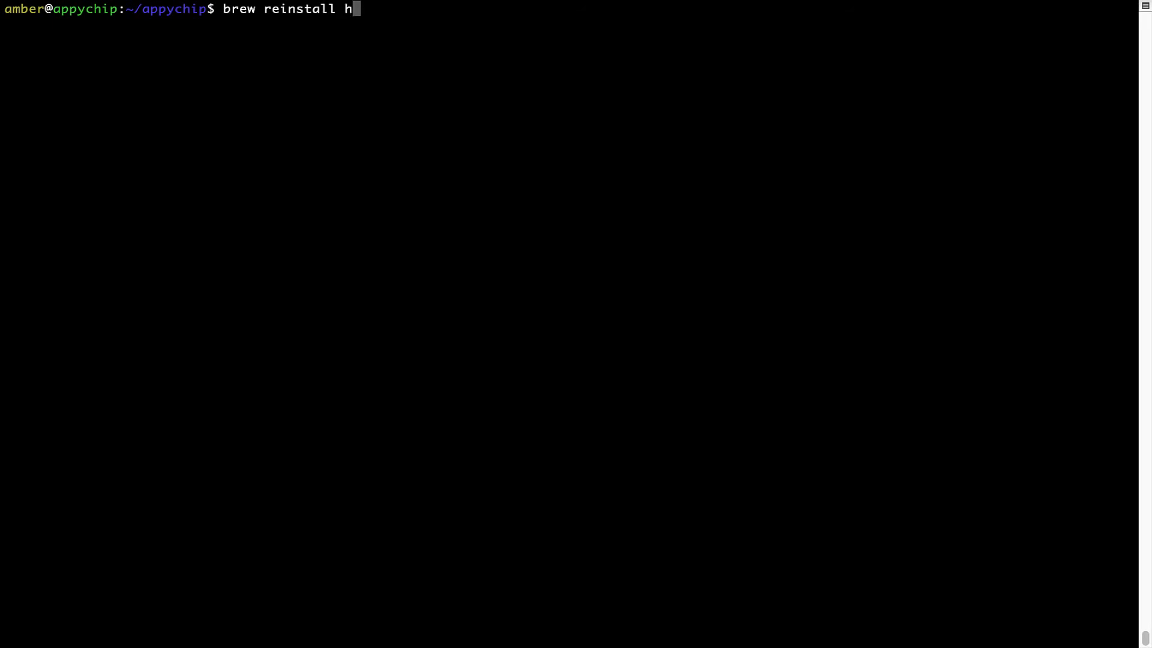
text(ello)
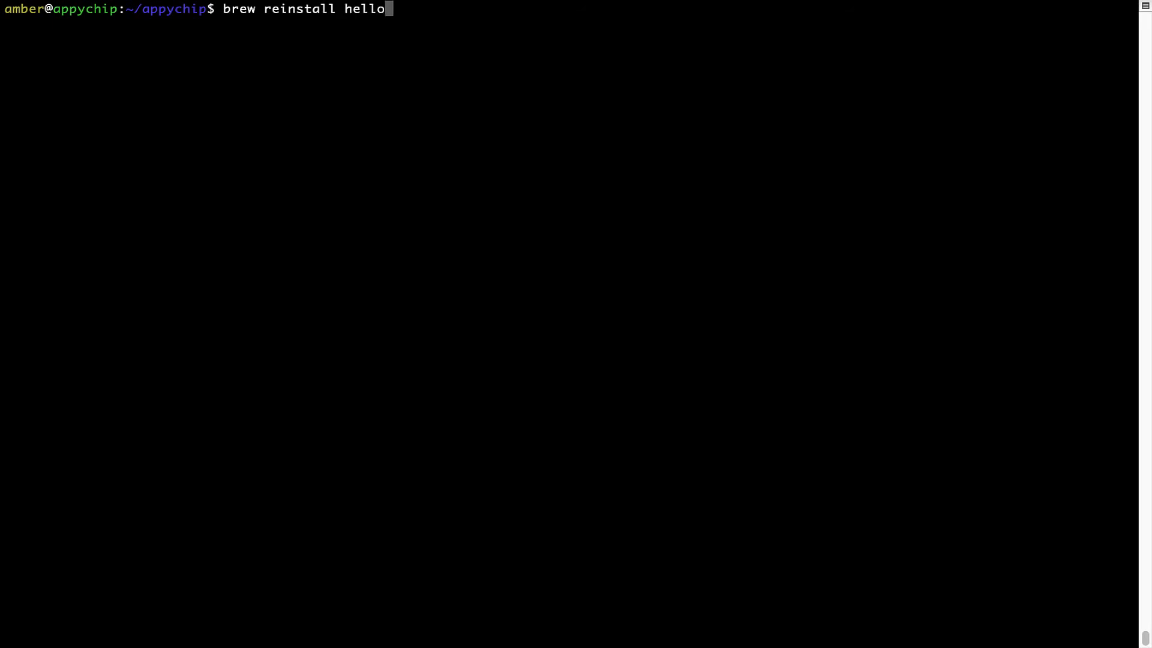
key(Return)
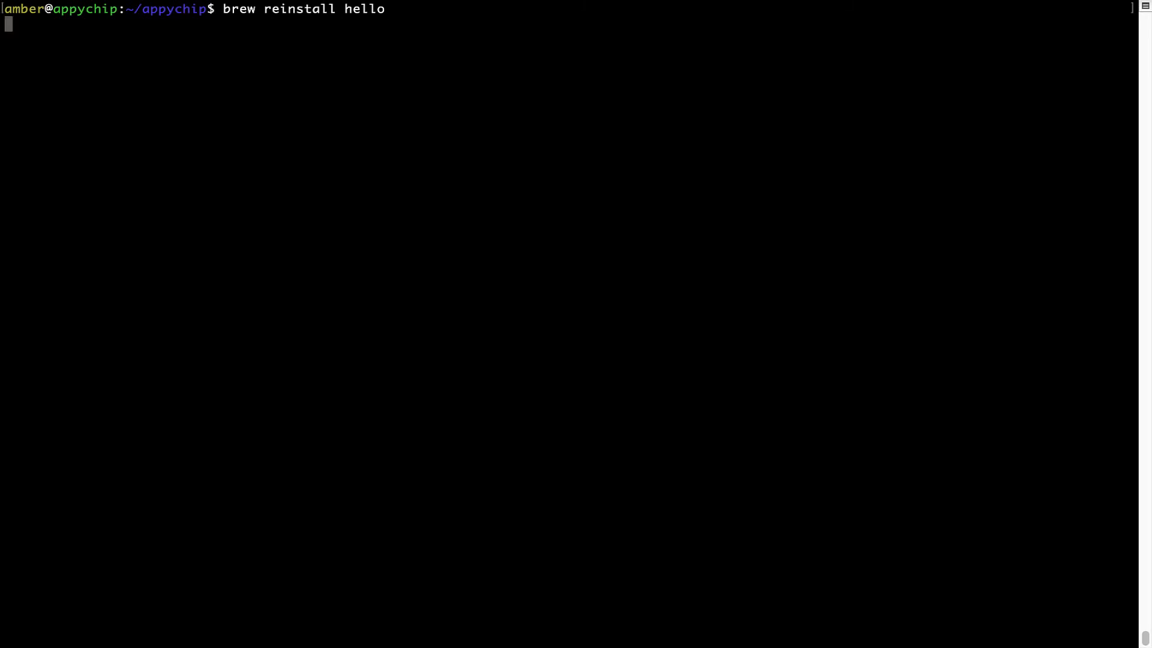
key(Return)
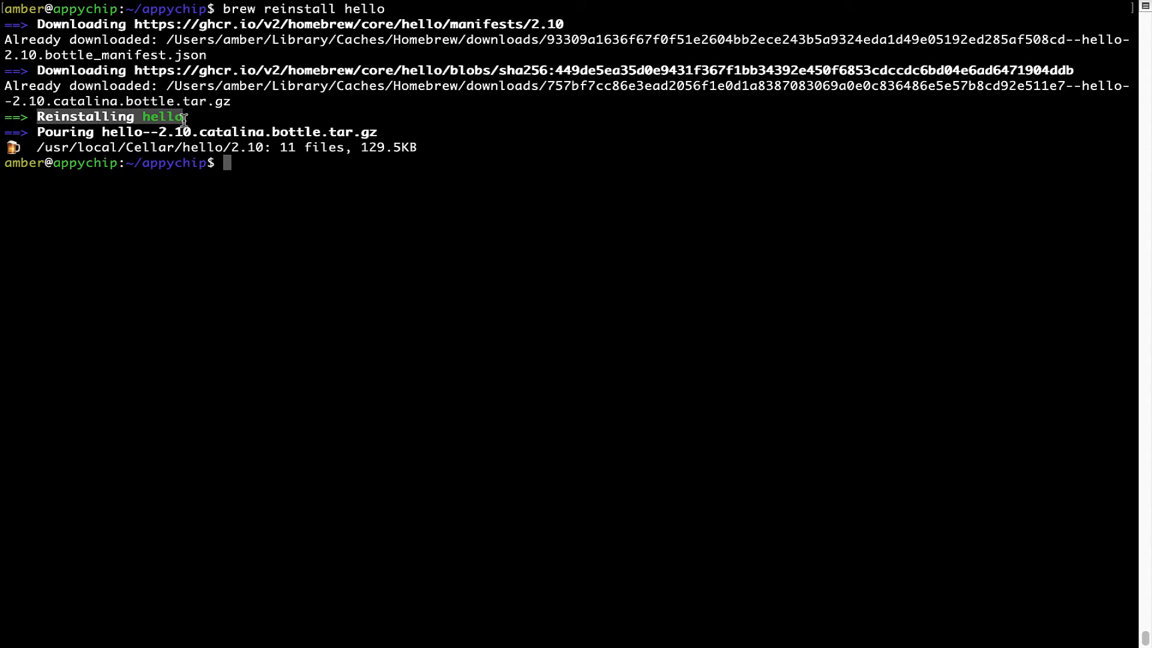
mouse_move(239, 170)
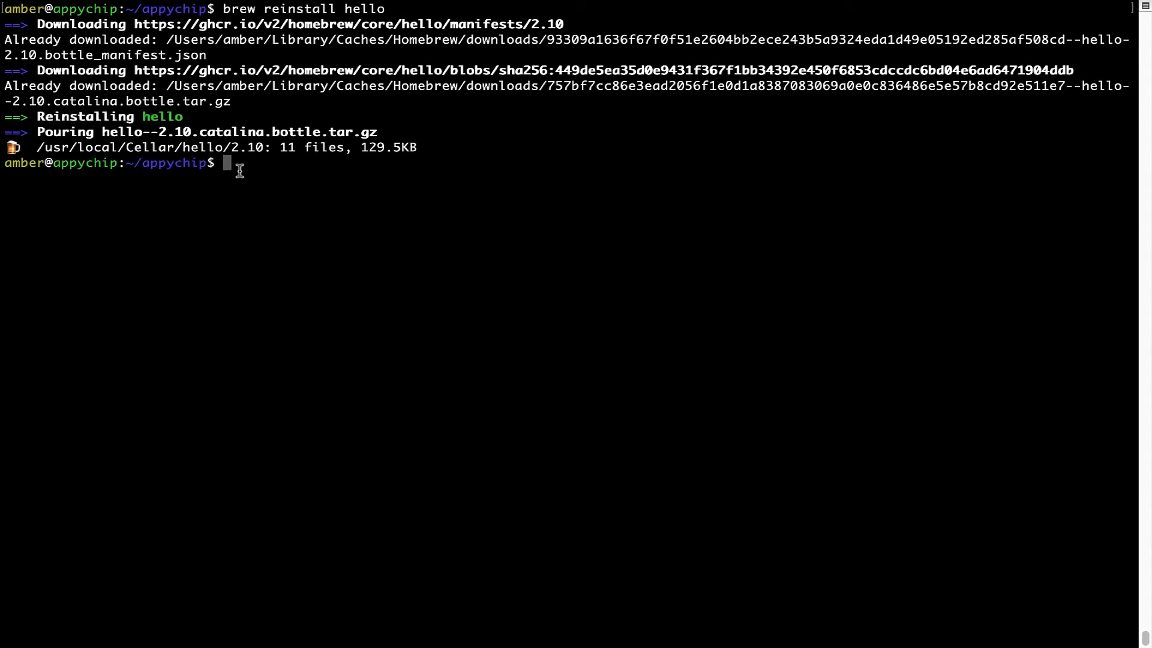
text(cle)
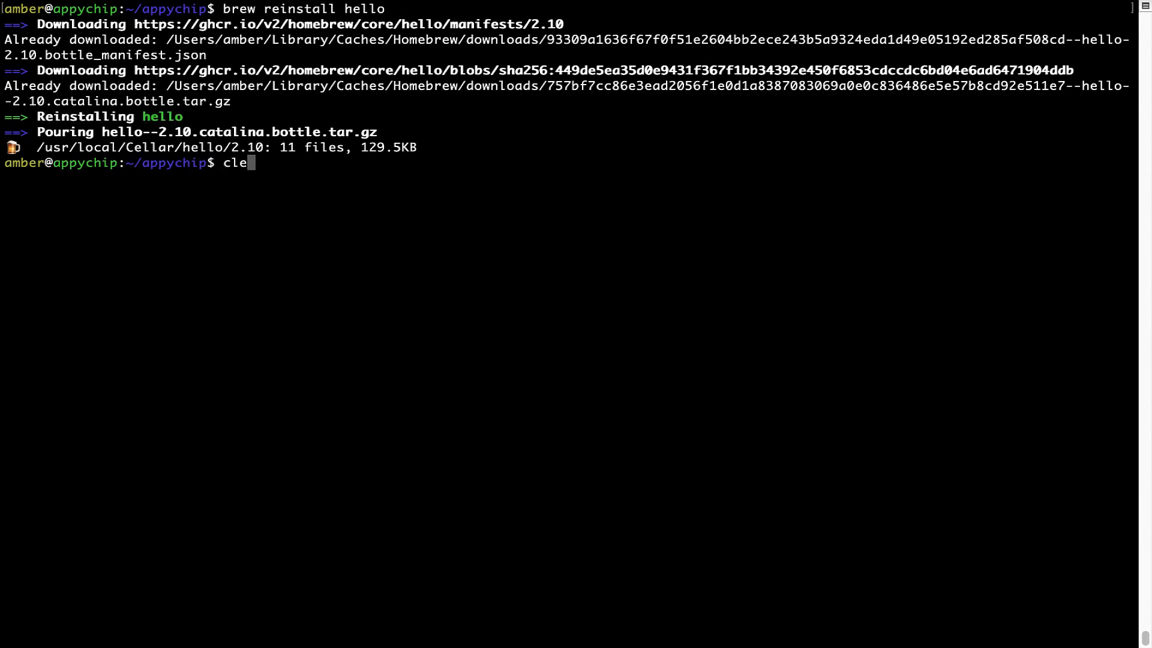
key(Return)
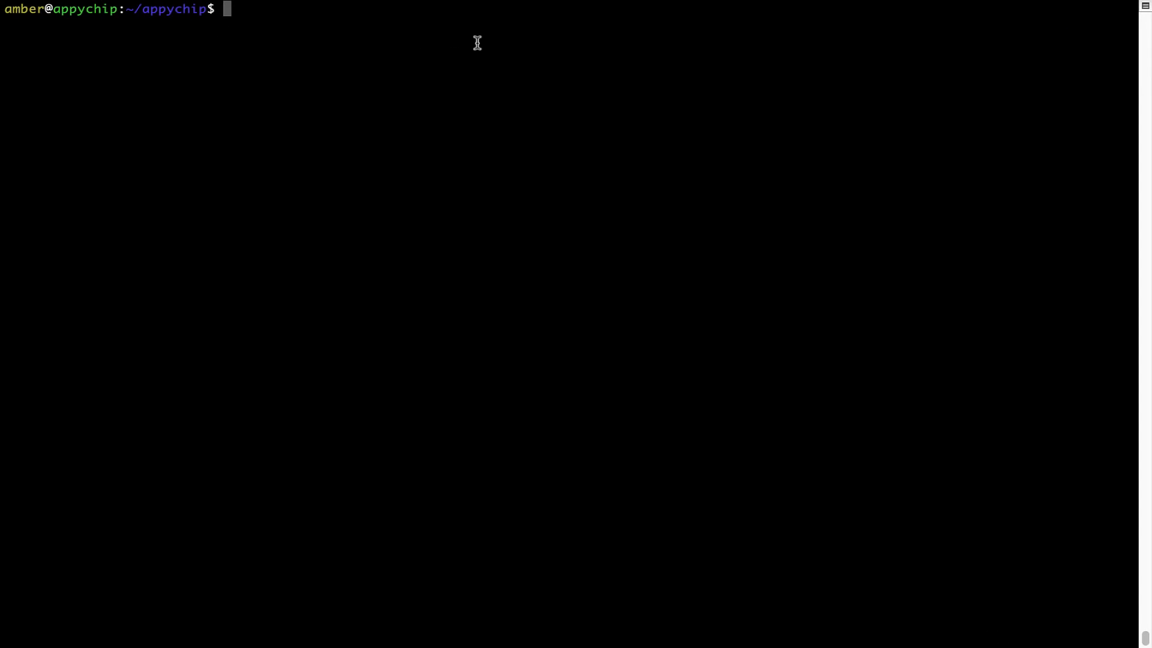
Run 'brew uninstall hello' to remove the package, then clear the screen.
text(brew)
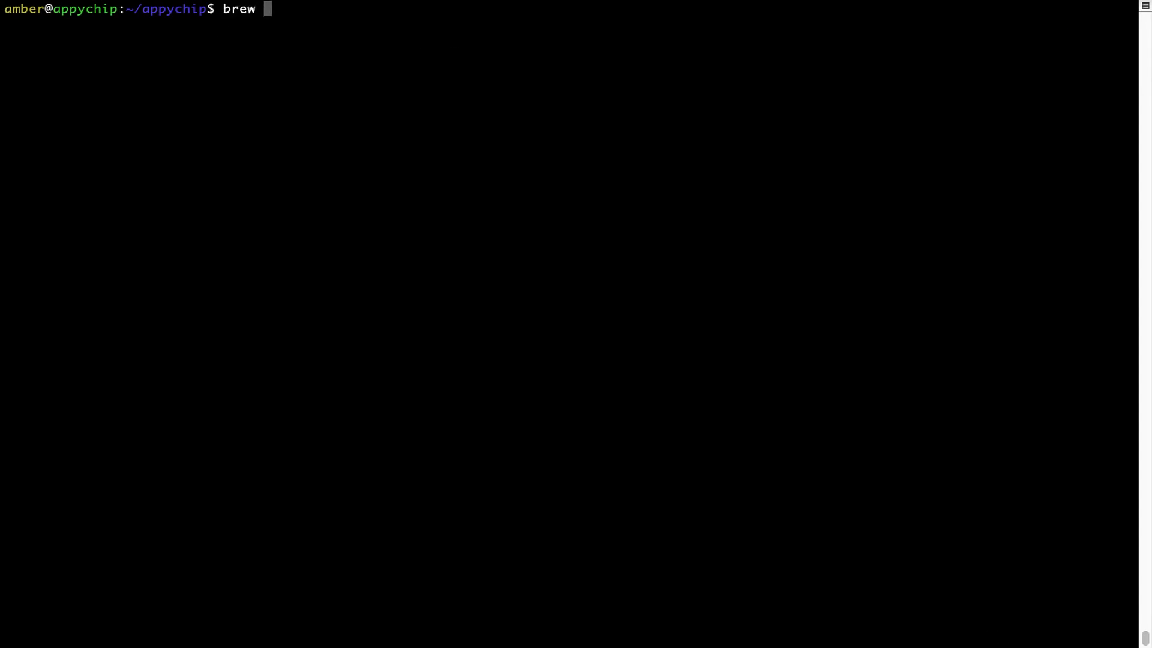
text(uninstall)
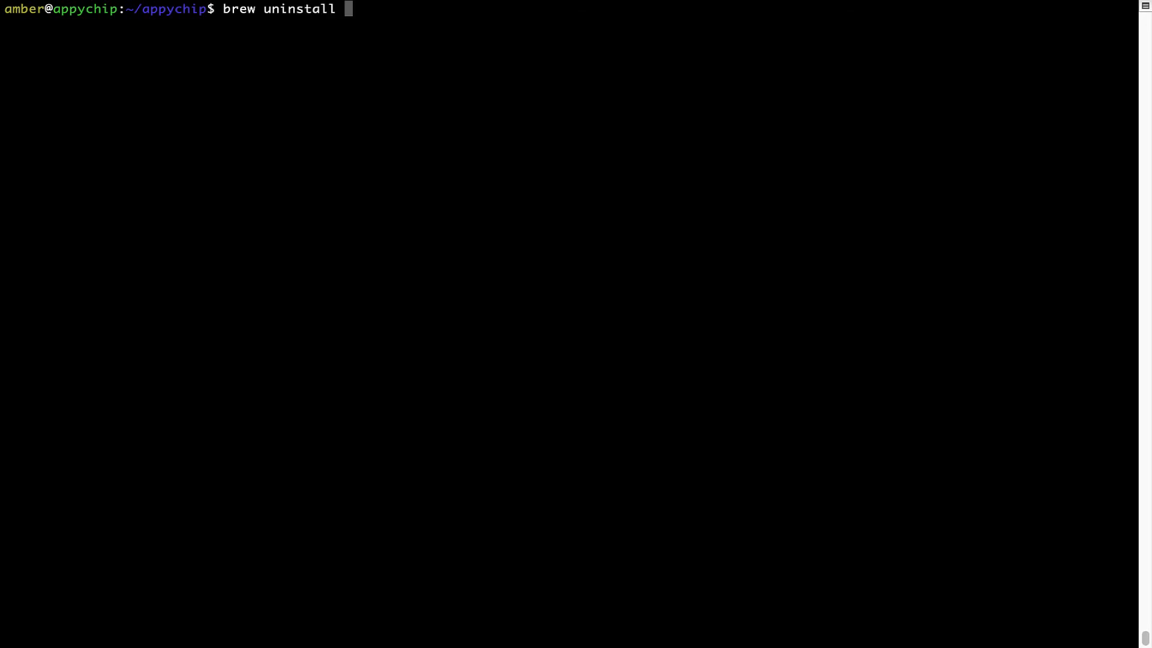
text(hello)
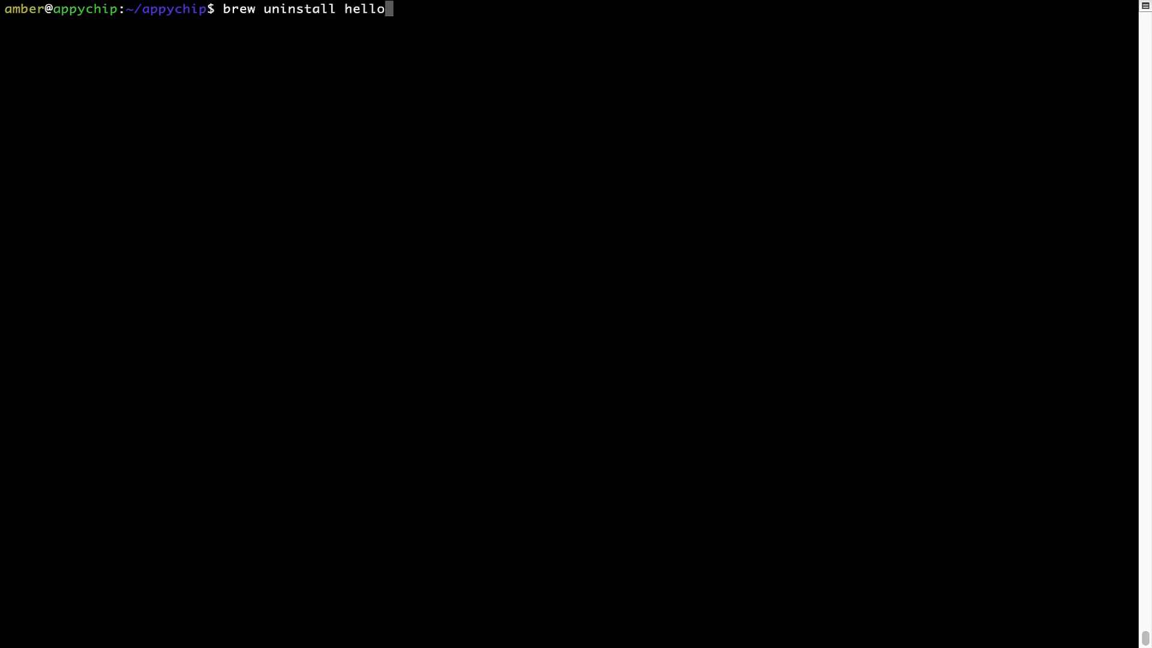
key(Return)
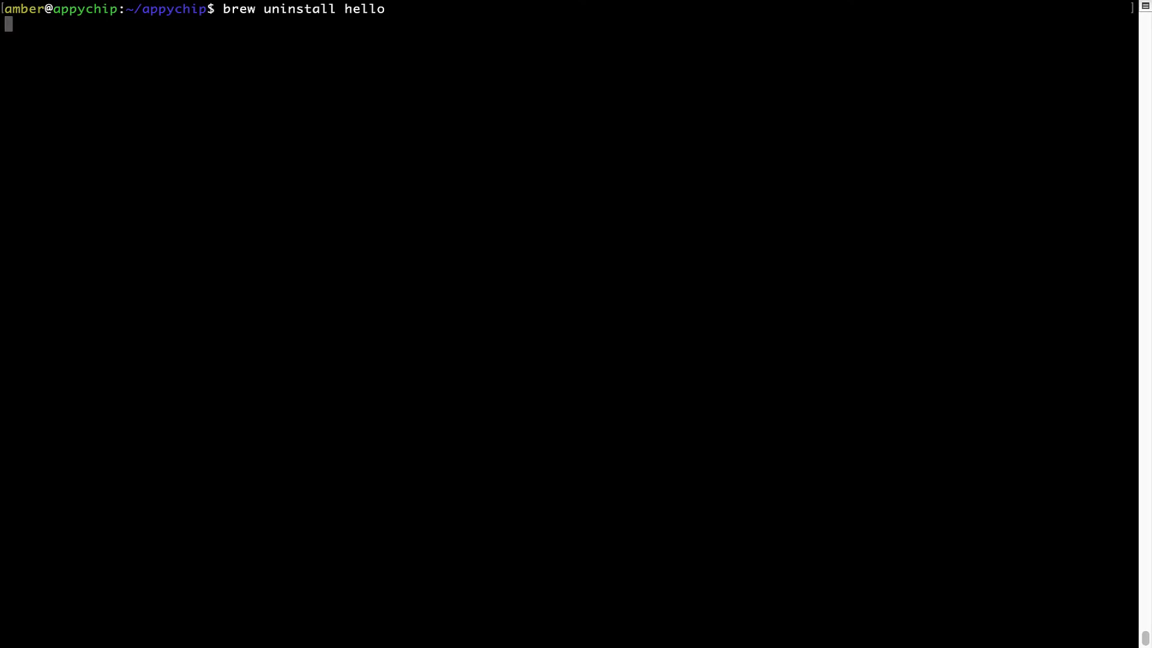
key(Return)
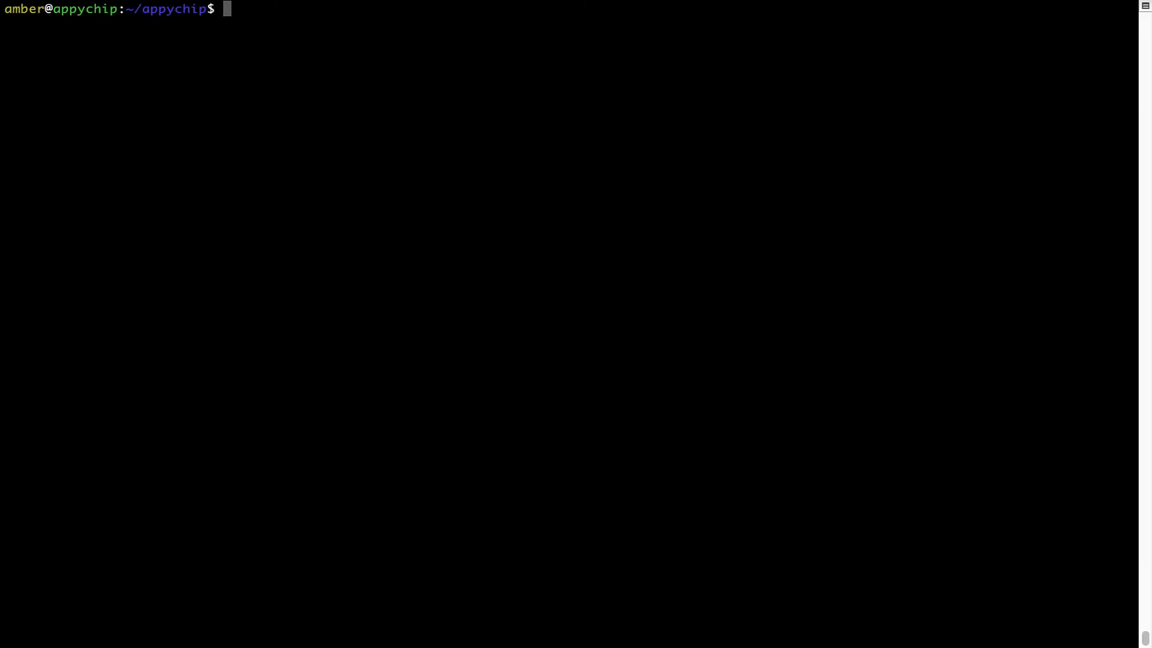
Run 'brew cleanup', which returns with nothing to remove.
text(brew)
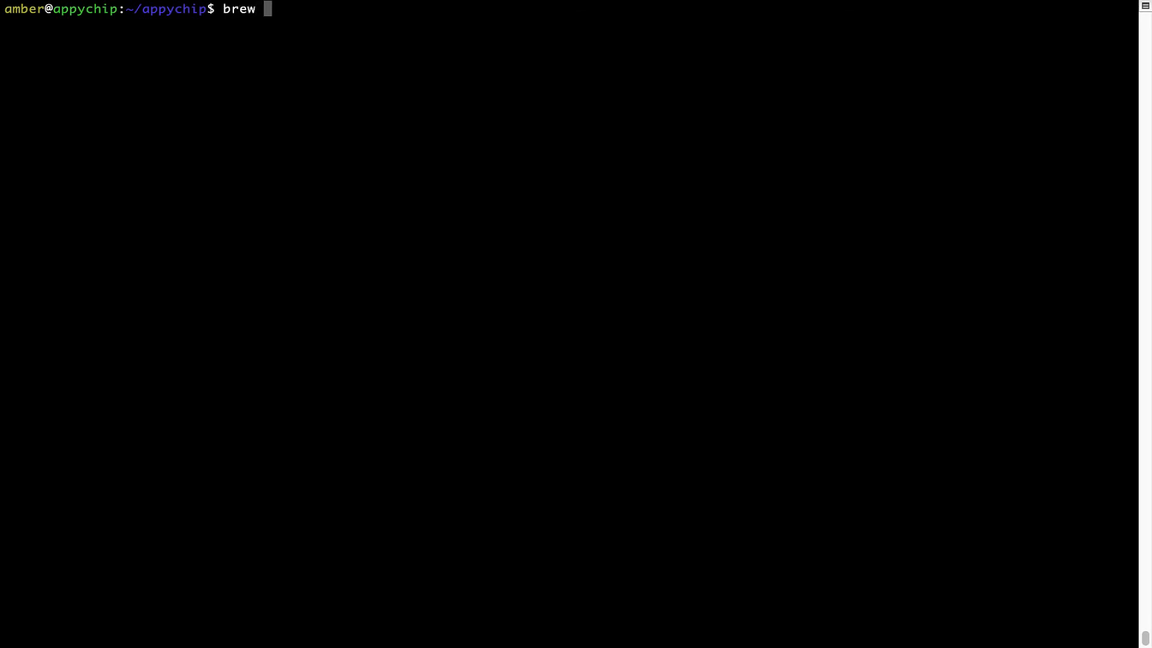
text(cleanup)
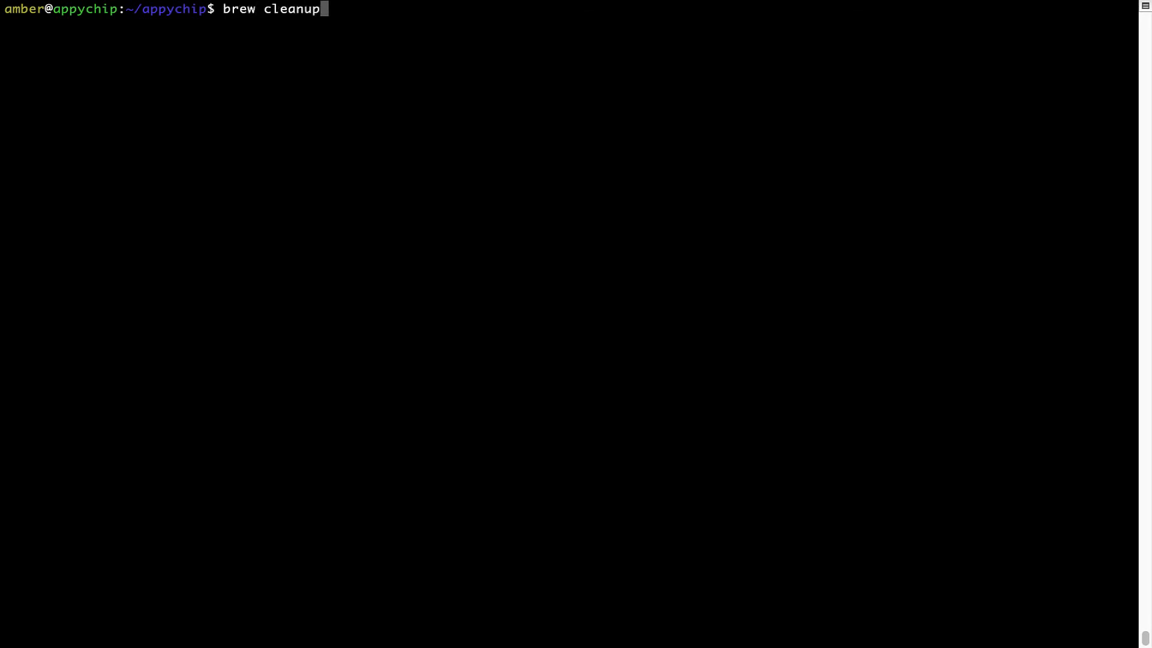
key(Return)
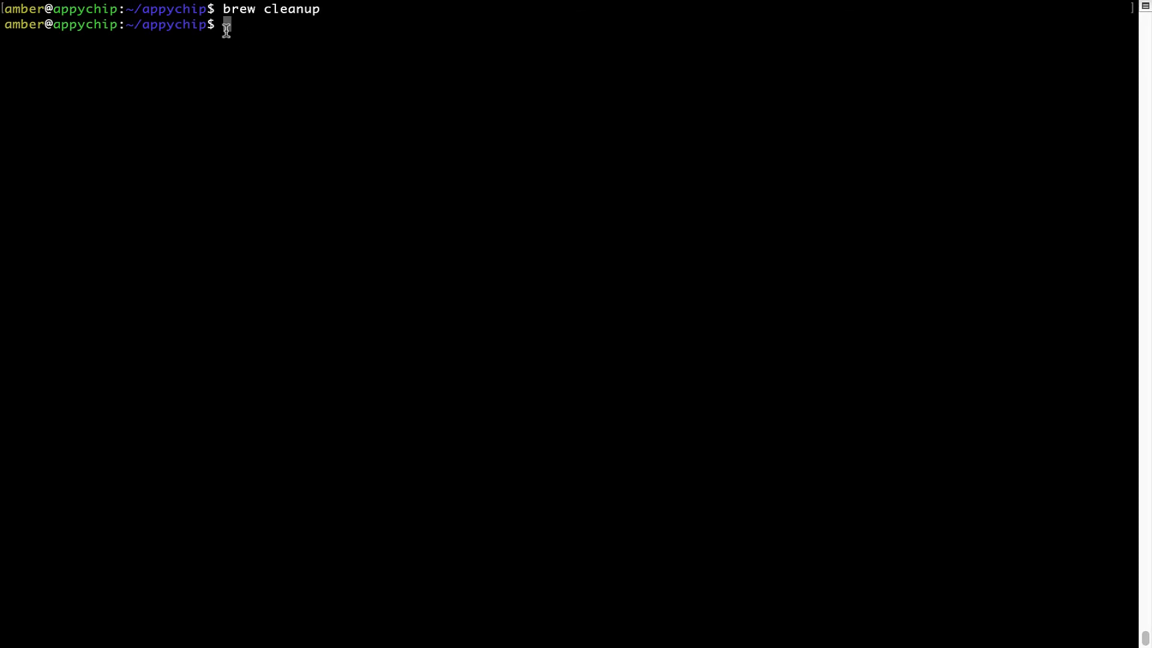
mouse_move(315, 21)
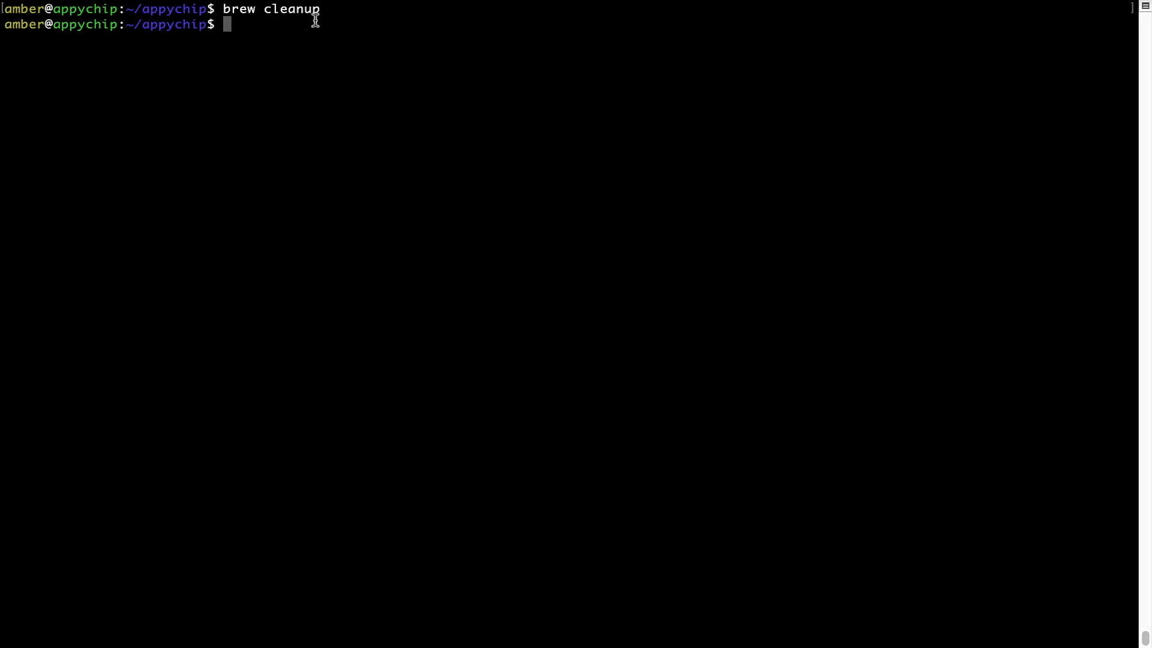